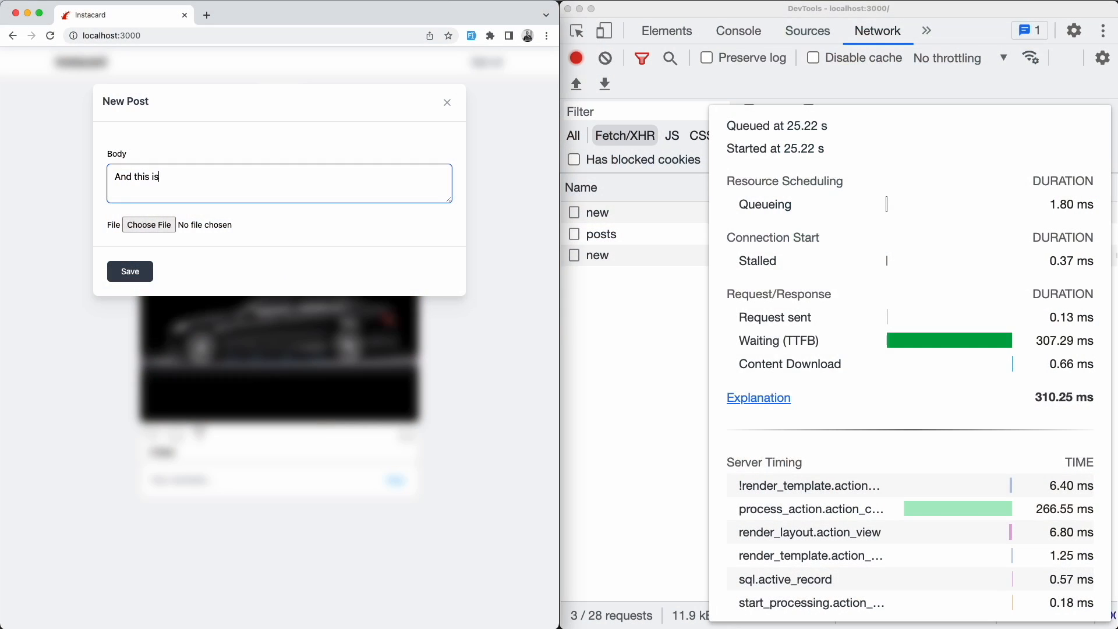
Publish the post with the car2.jpg photo, then submit the comment "This is a" on it.
{"action": "left_click", "coordinate": [147, 225]}
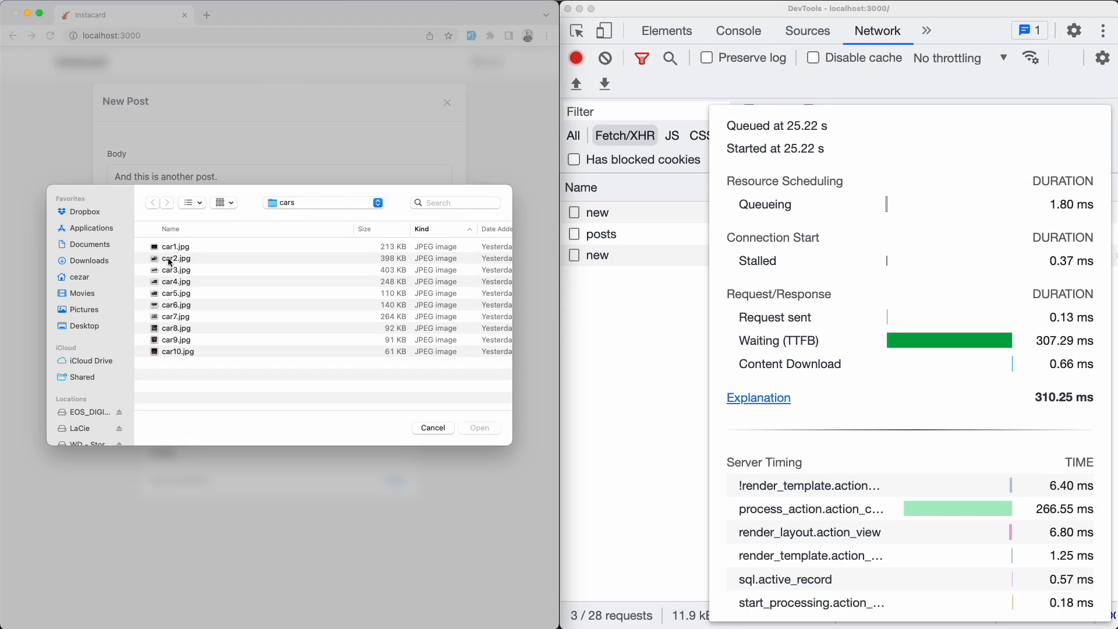
{"action": "left_click", "coordinate": [478, 427]}
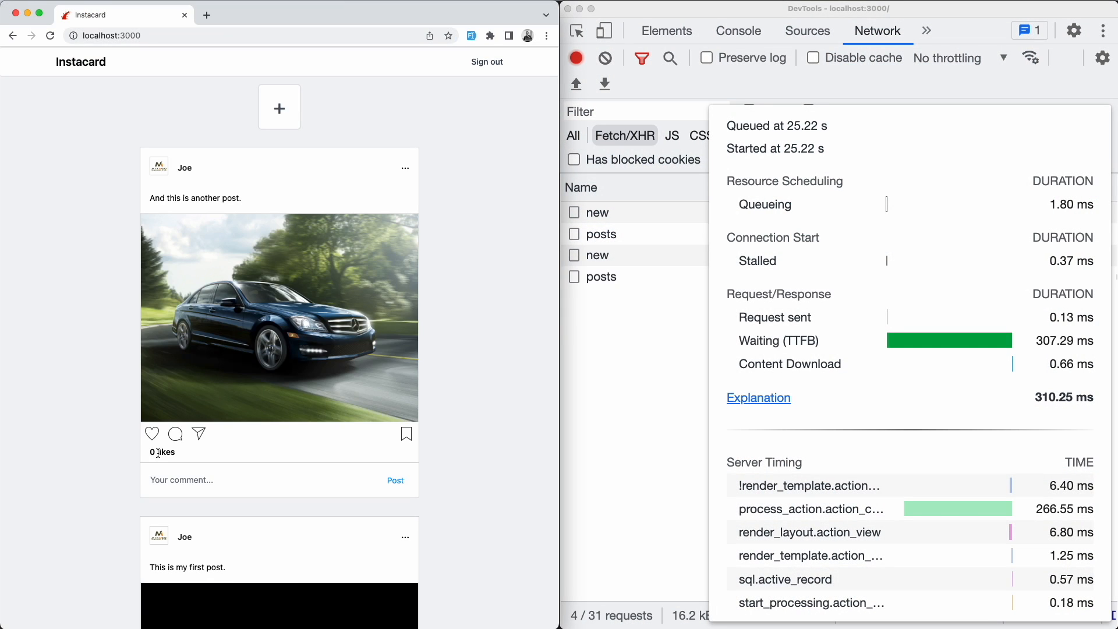
{"action": "type", "text": "This is a"}
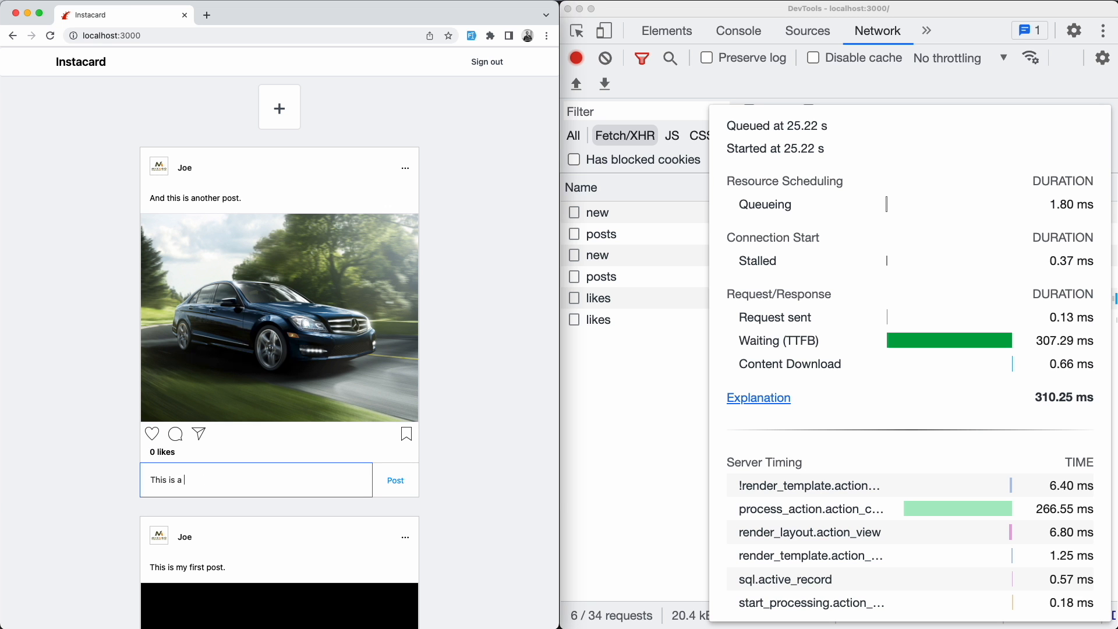
{"action": "left_click", "coordinate": [394, 480]}
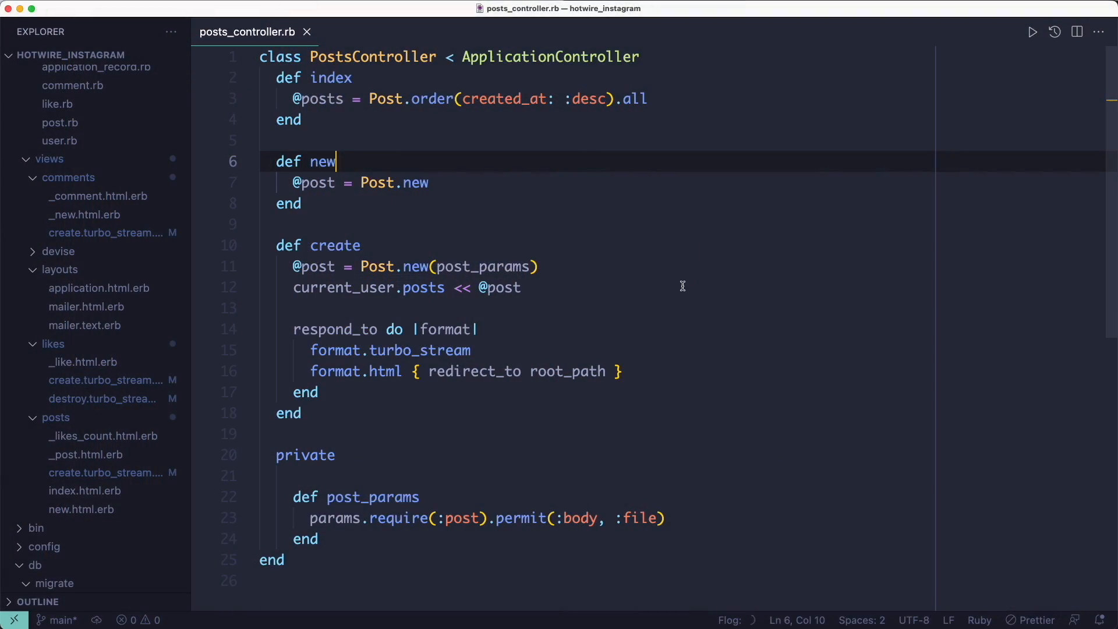
{"action": "mouse_move", "coordinate": [694, 286]}
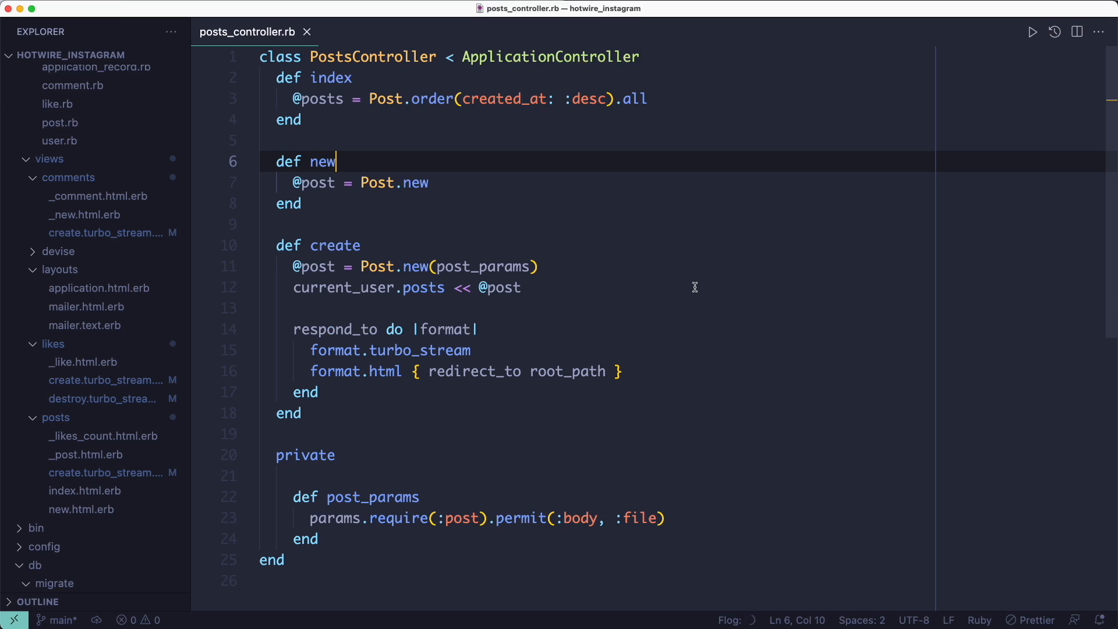
{"action": "mouse_move", "coordinate": [617, 328]}
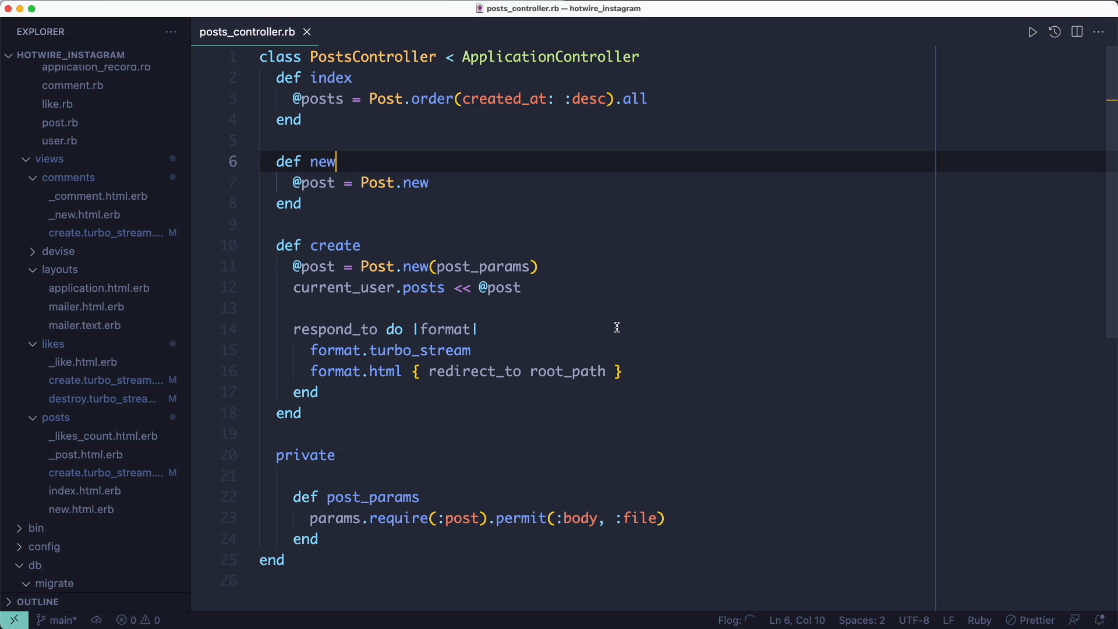
{"action": "mouse_move", "coordinate": [609, 337]}
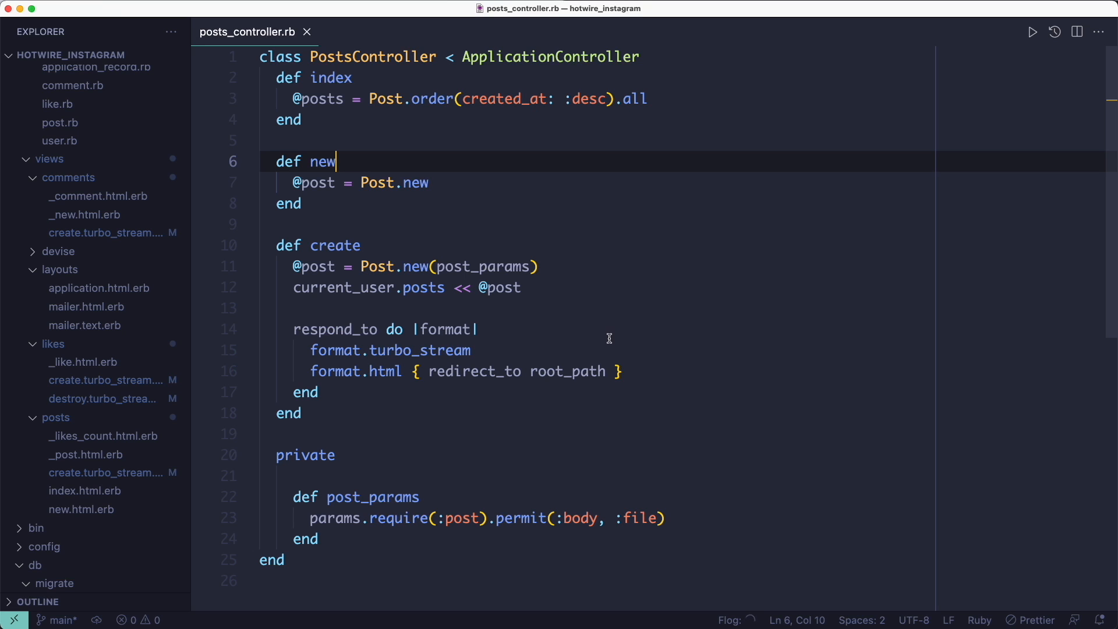
{"action": "left_click", "coordinate": [472, 349]}
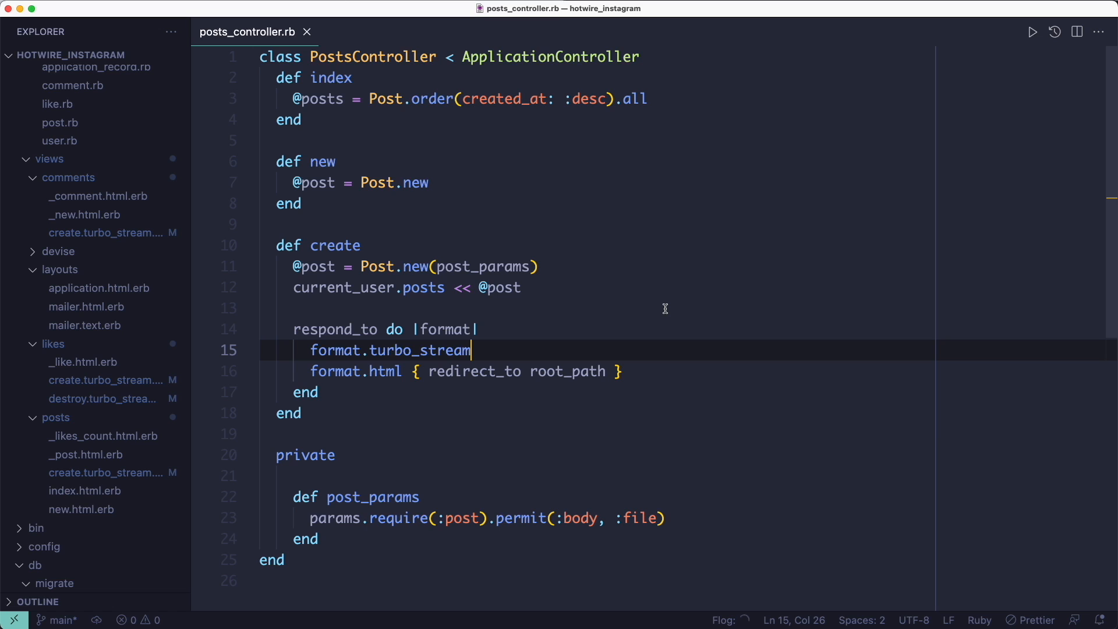
{"action": "left_click", "coordinate": [335, 161]}
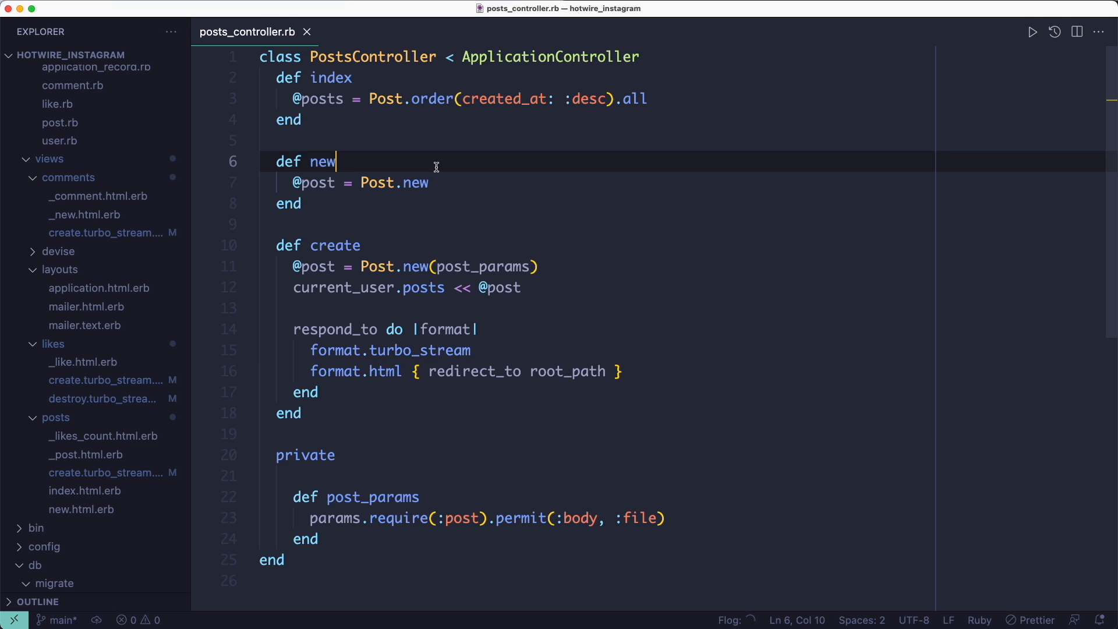
{"action": "mouse_move", "coordinate": [450, 208]}
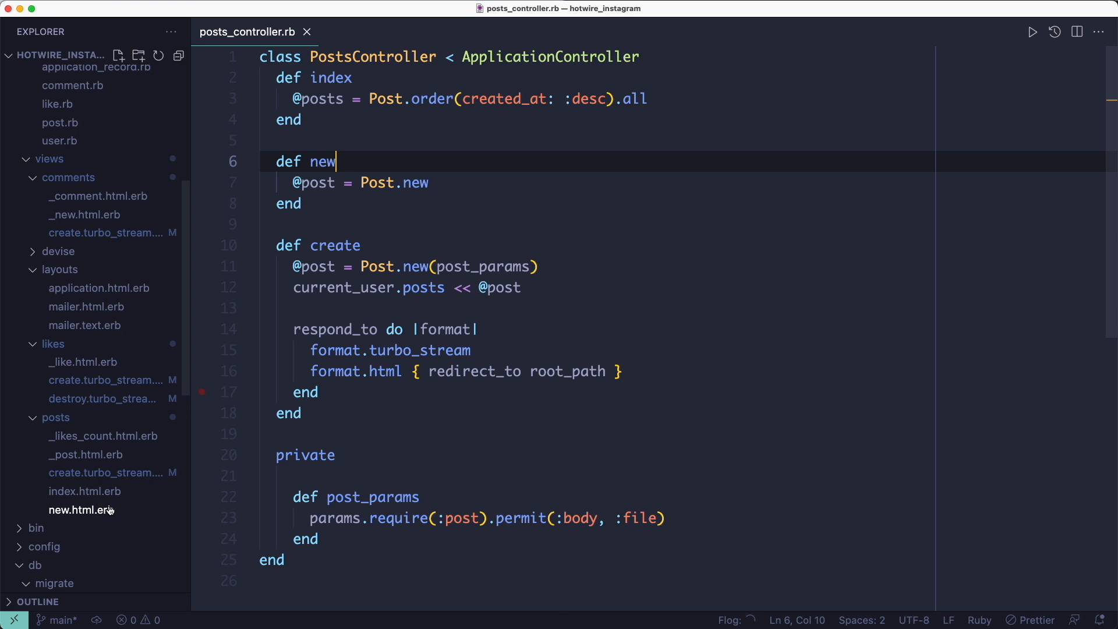
Show the modal turbo frame tag in new.html.erb and in the application layout.
{"action": "left_click", "coordinate": [80, 510]}
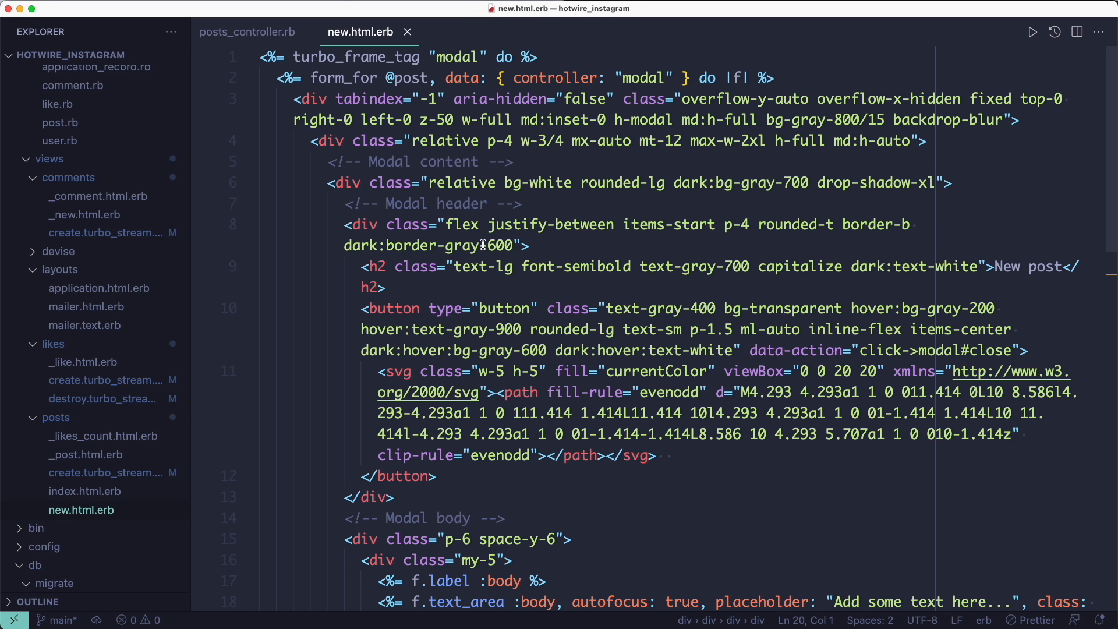
{"action": "mouse_move", "coordinate": [423, 77]}
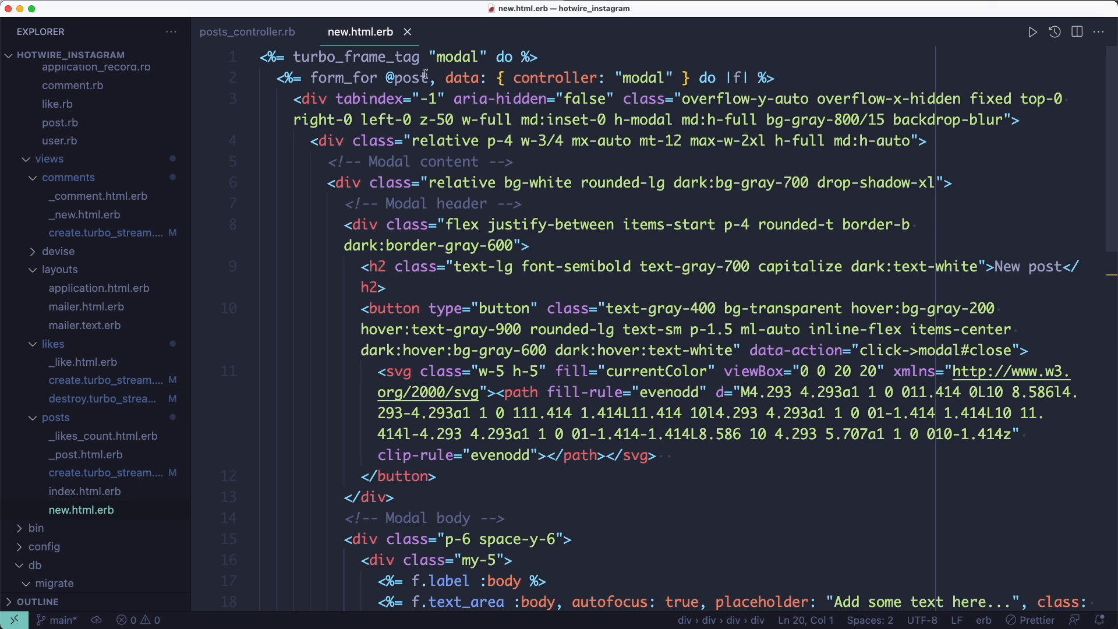
{"action": "left_click", "coordinate": [420, 58]}
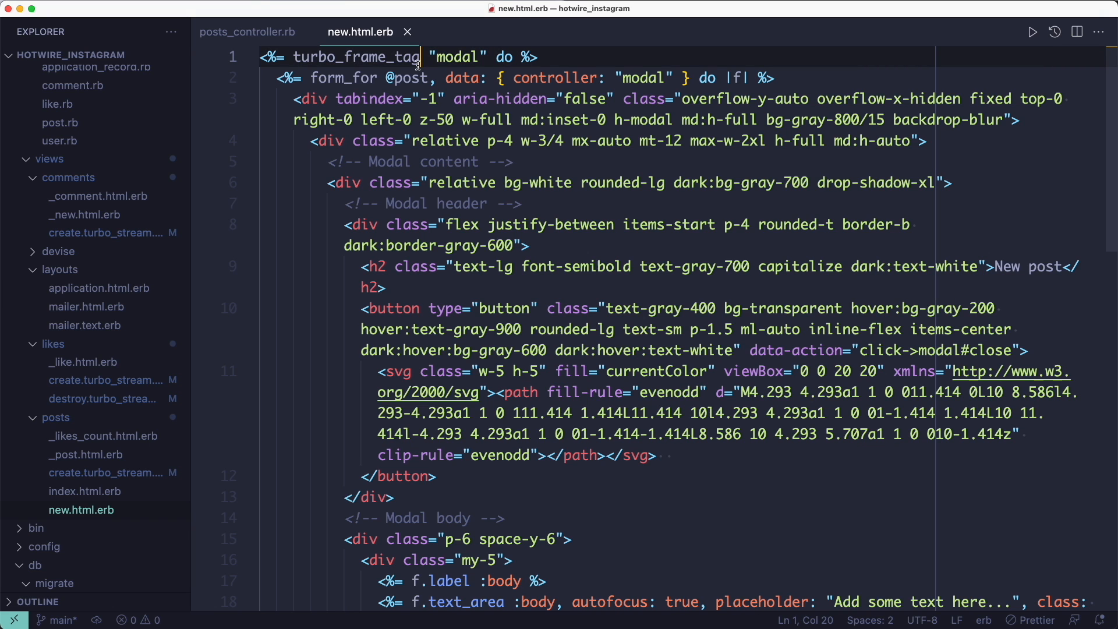
{"action": "left_click", "coordinate": [98, 287]}
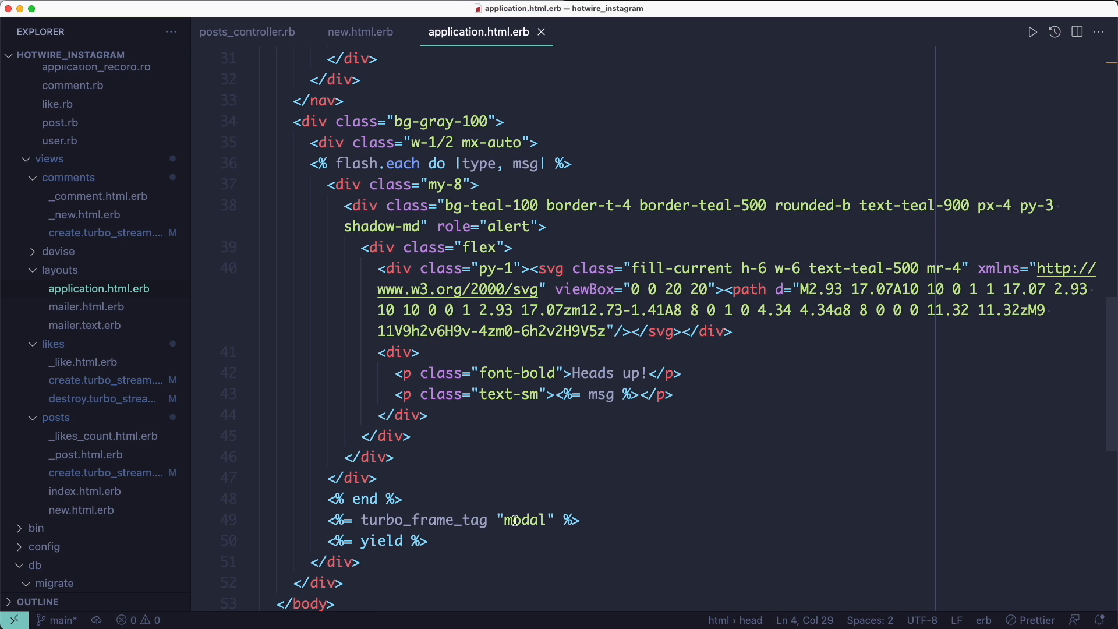
{"action": "left_click", "coordinate": [581, 520]}
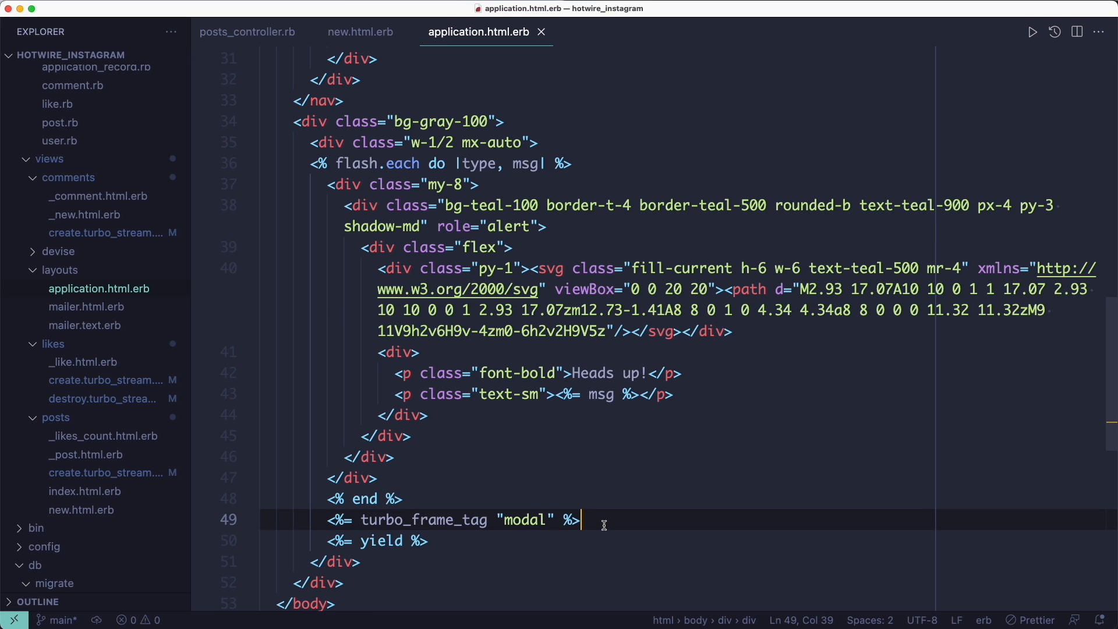
Return to new.html.erb and point out the modal controller's close action.
{"action": "left_click", "coordinate": [360, 32]}
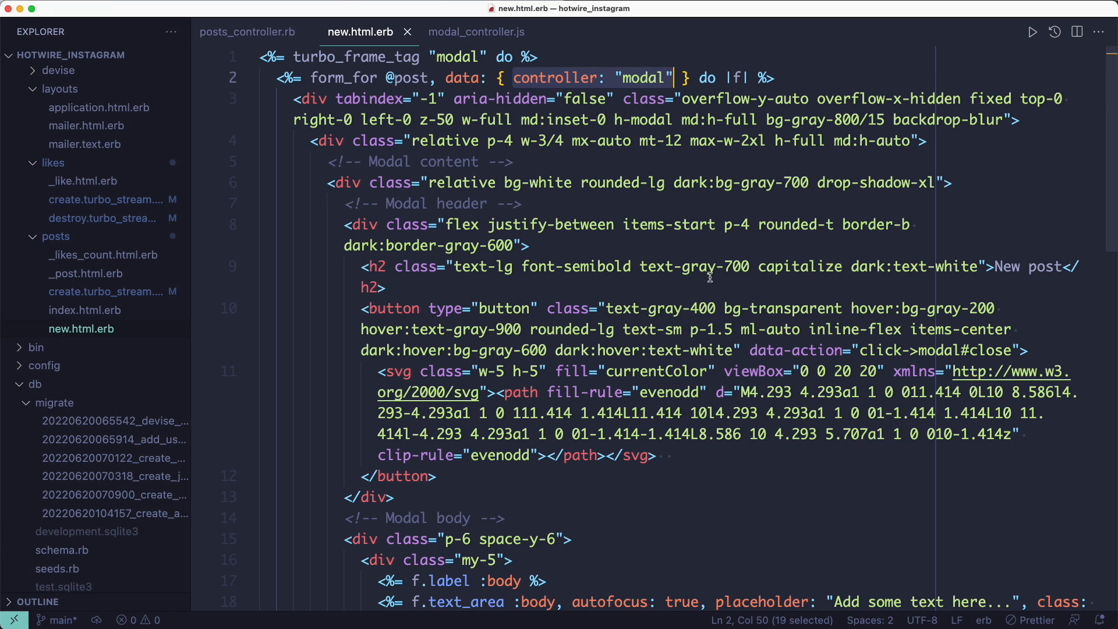
{"action": "left_click", "coordinate": [1022, 350]}
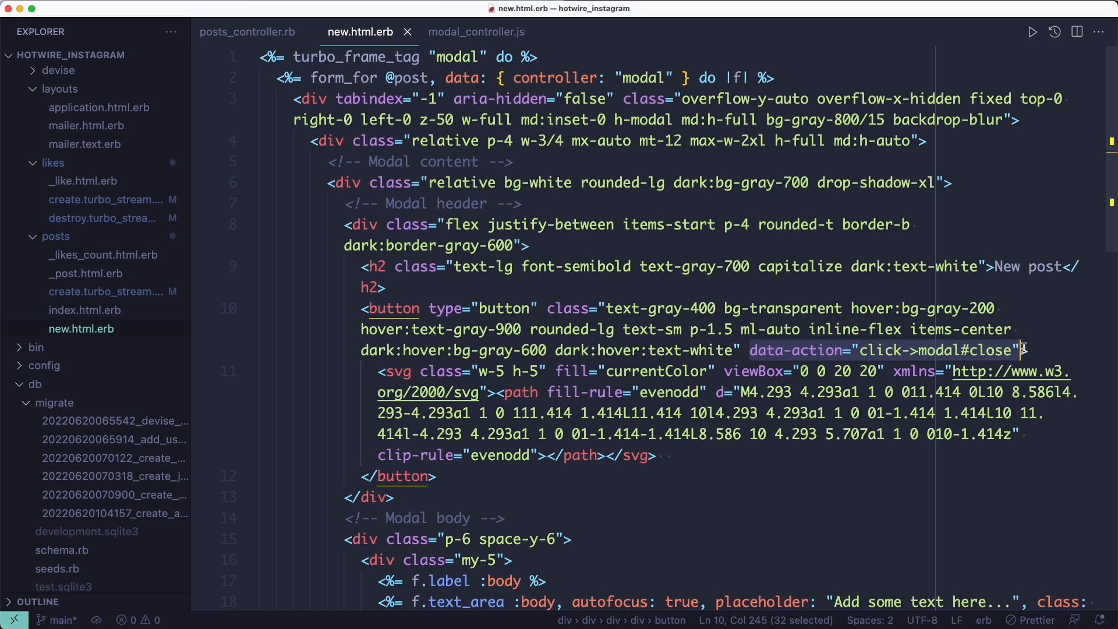
{"action": "left_click", "coordinate": [475, 32]}
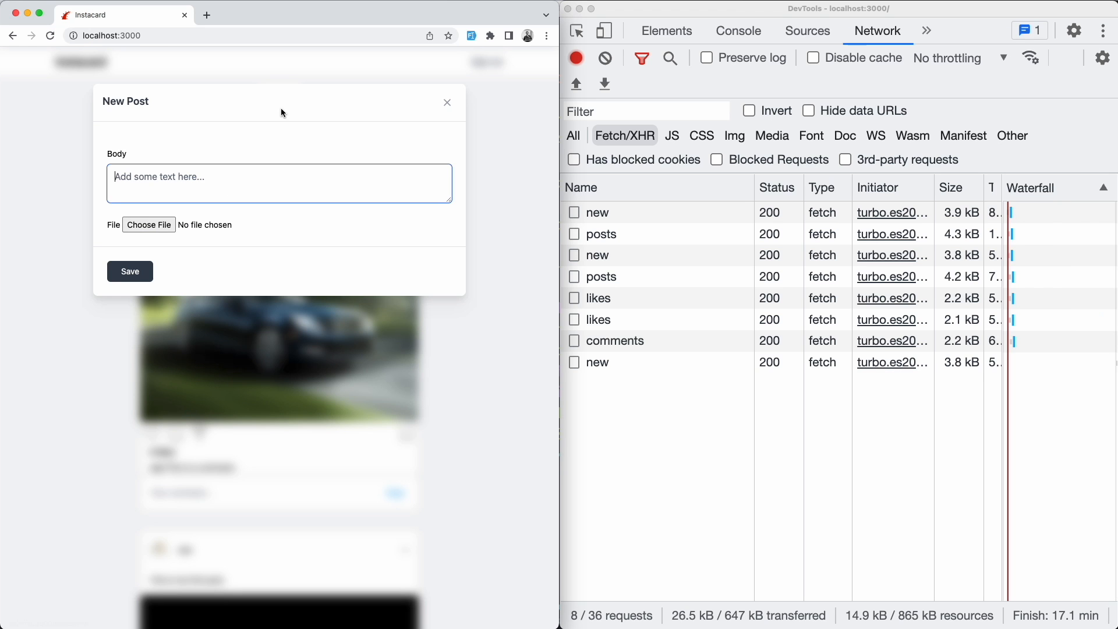
Save a post with body "This is a new post." and inspect the posts request in DevTools.
{"action": "left_click", "coordinate": [447, 103]}
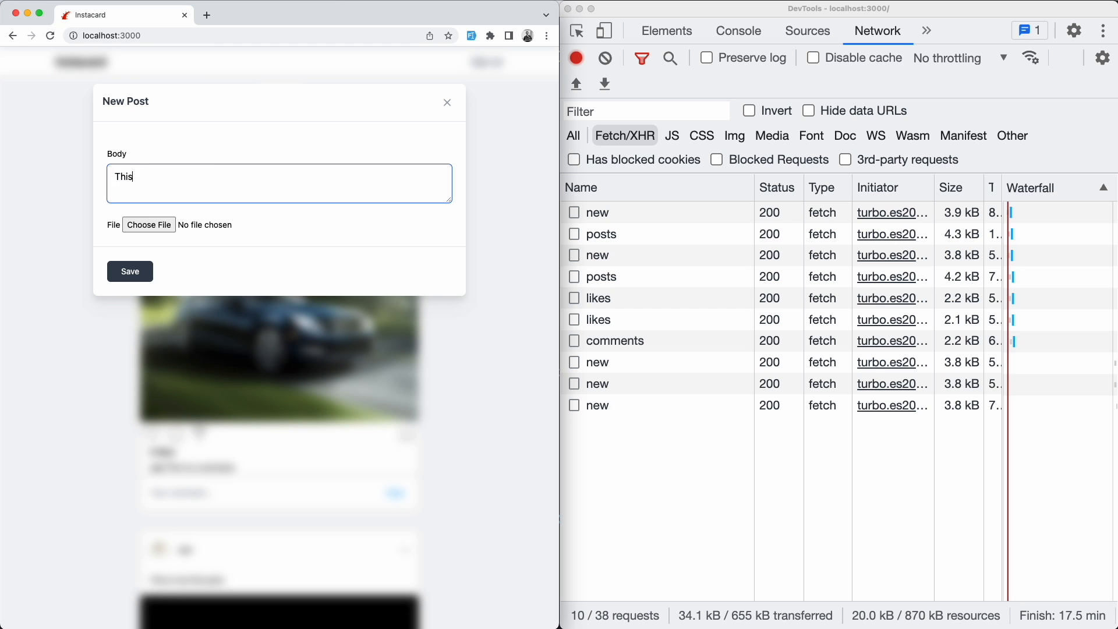
{"action": "type", "text": "is a new post."}
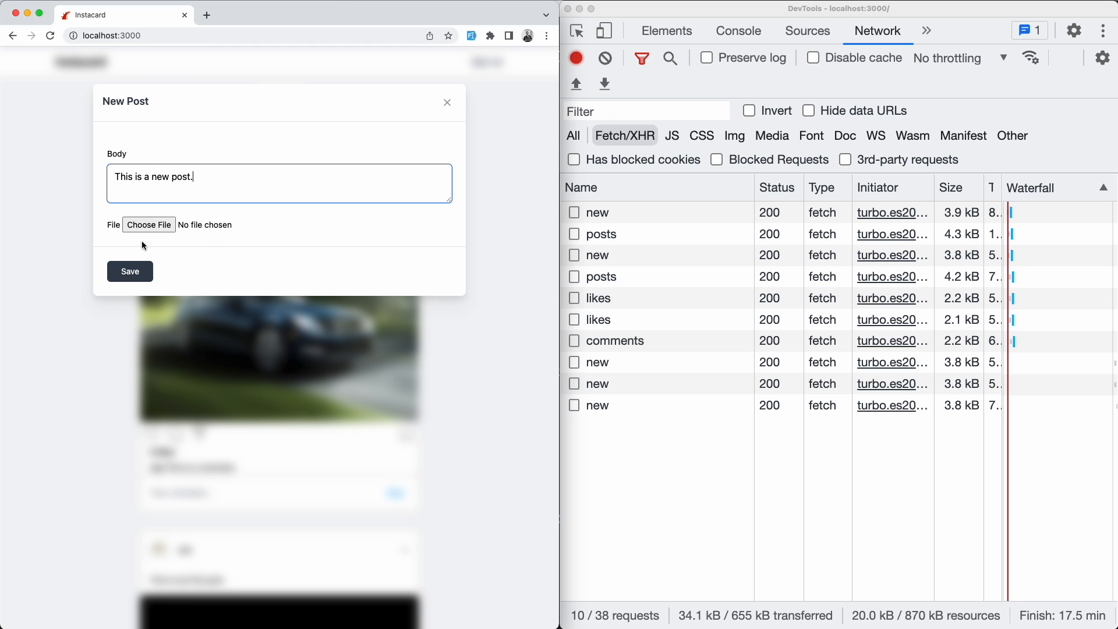
{"action": "left_click", "coordinate": [129, 271]}
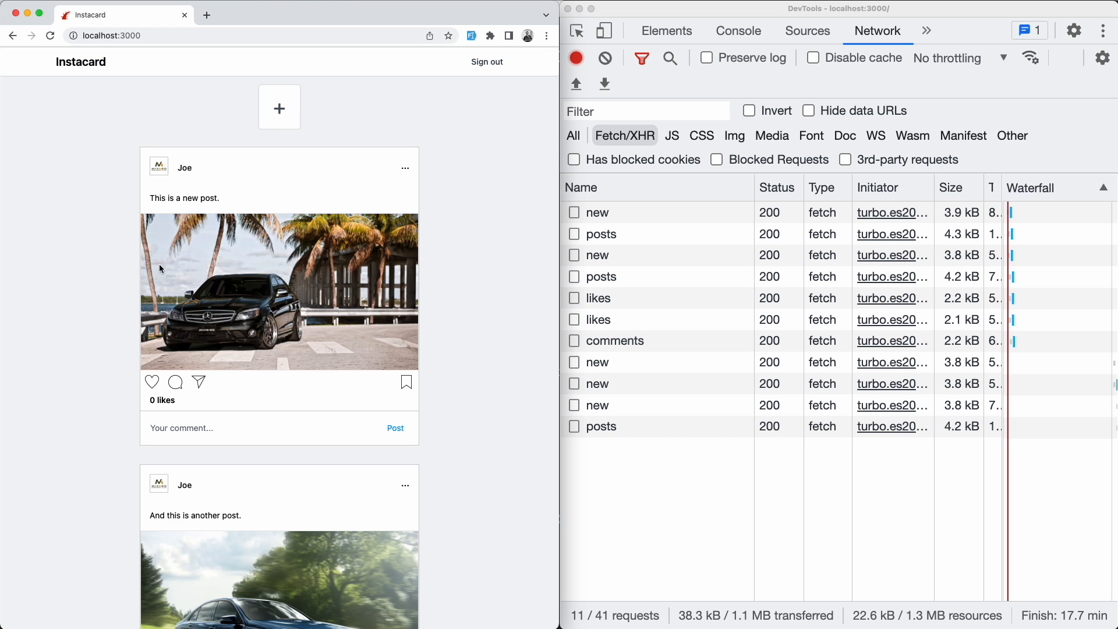
{"action": "left_click", "coordinate": [601, 426]}
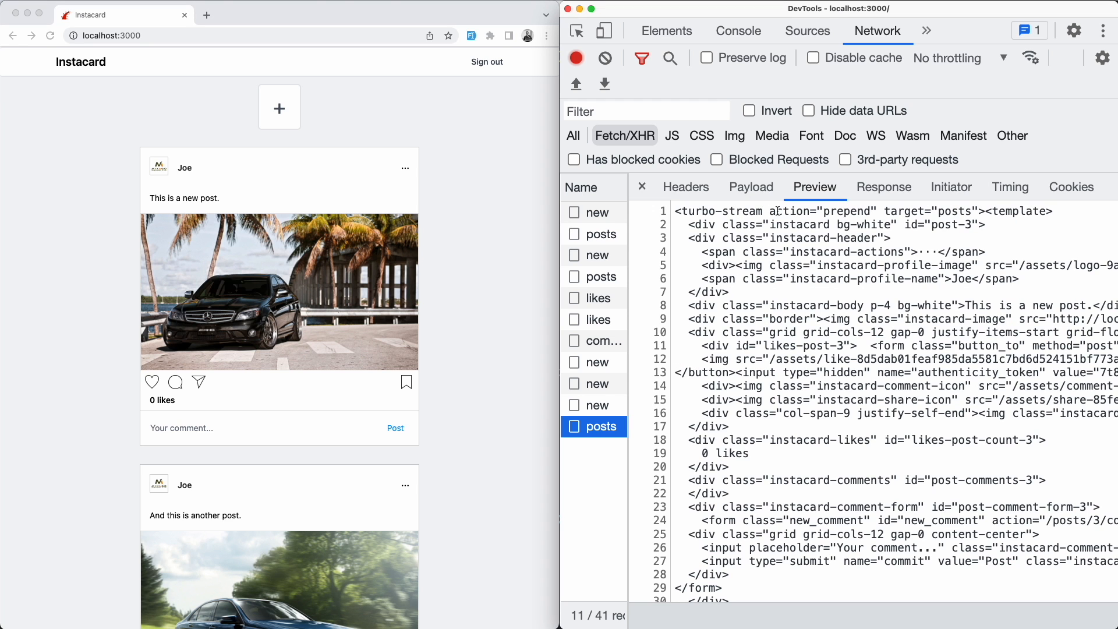
Highlight the action="prepend" in the posts request's turbo-stream response.
{"action": "double_click", "coordinate": [821, 211]}
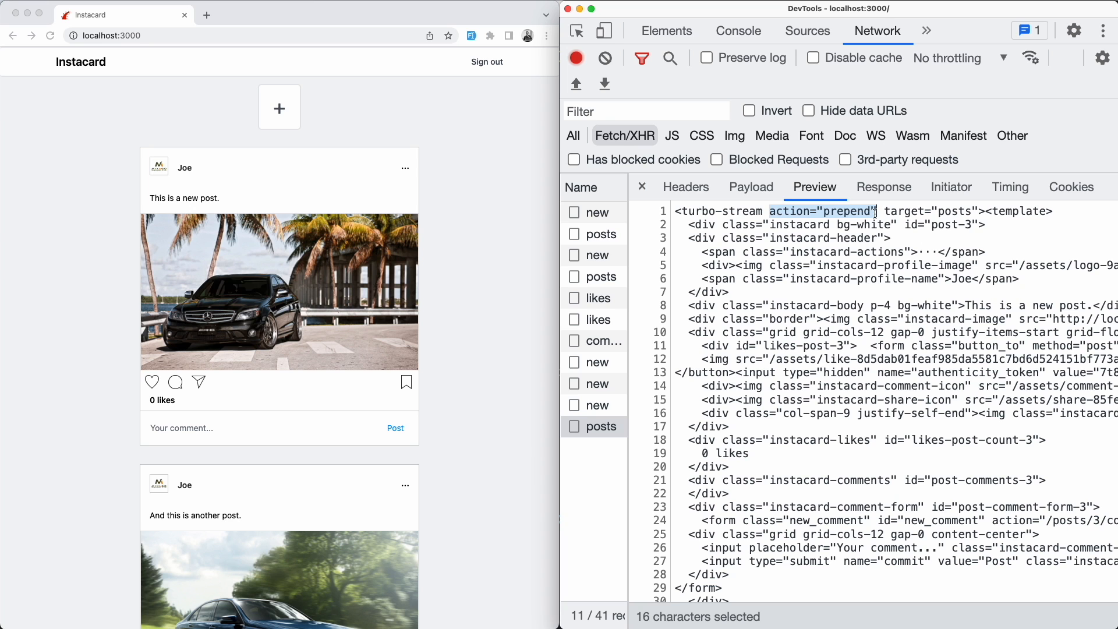
{"action": "scroll", "scroll_direction": "down", "scroll_amount": 3}
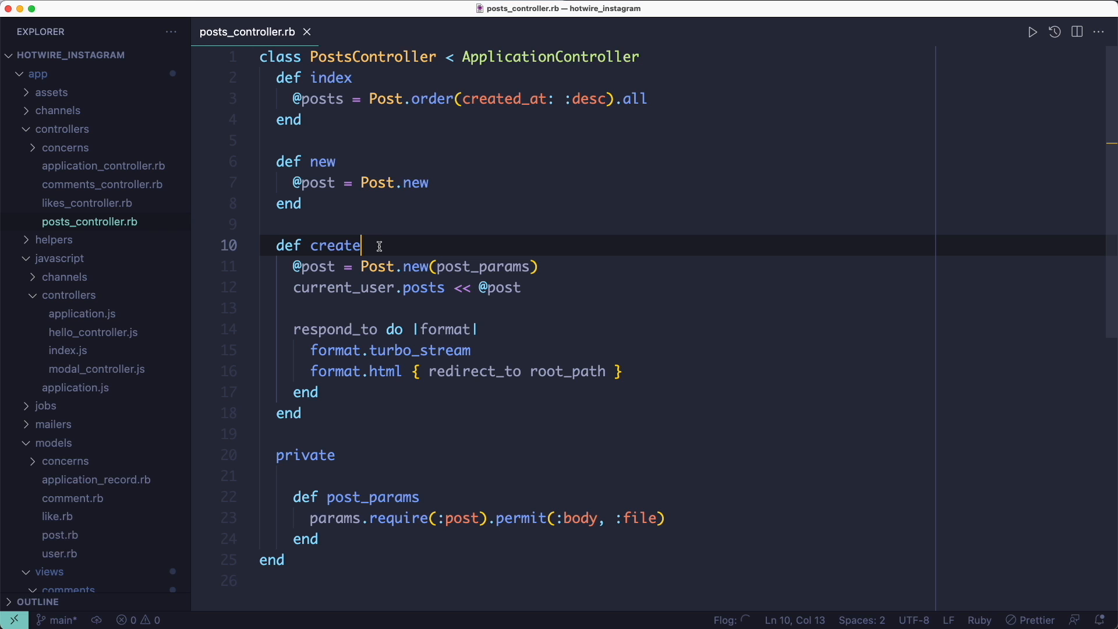
Review create.turbo_stream.erb's prepend and modal-clearing lines, then return to the posts controller.
{"action": "scroll", "scroll_direction": "down", "scroll_amount": 3}
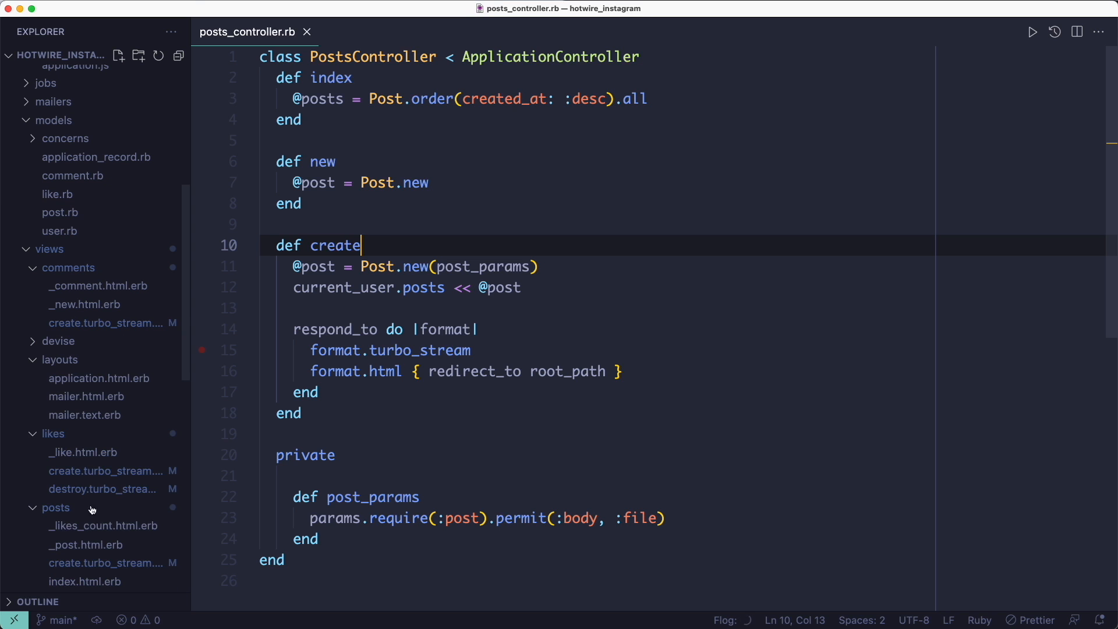
{"action": "left_click", "coordinate": [104, 563]}
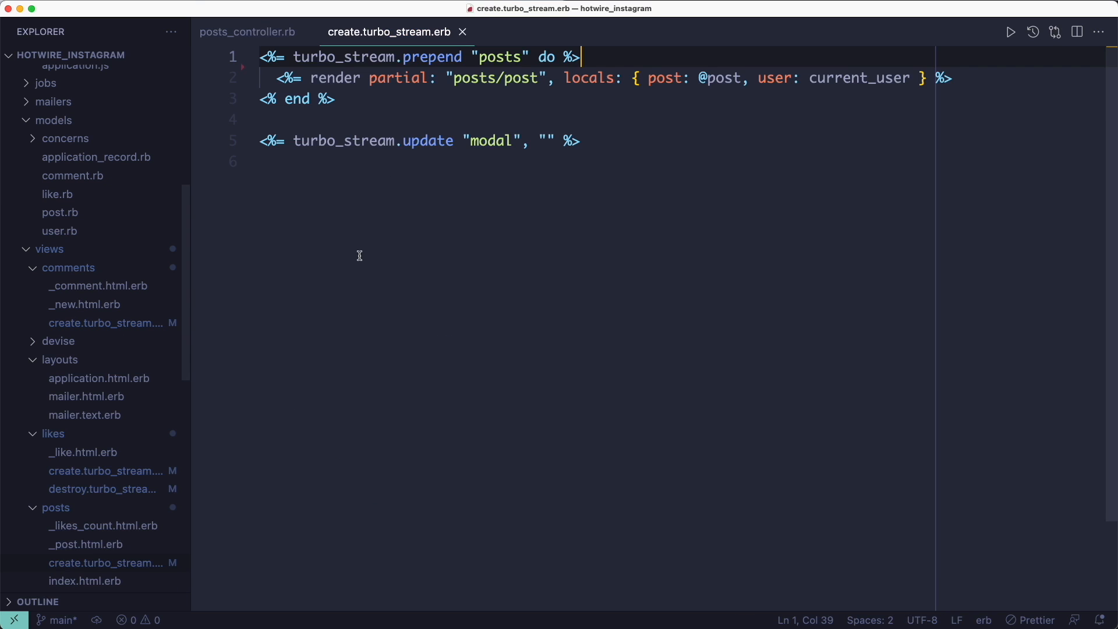
{"action": "mouse_move", "coordinate": [398, 111]}
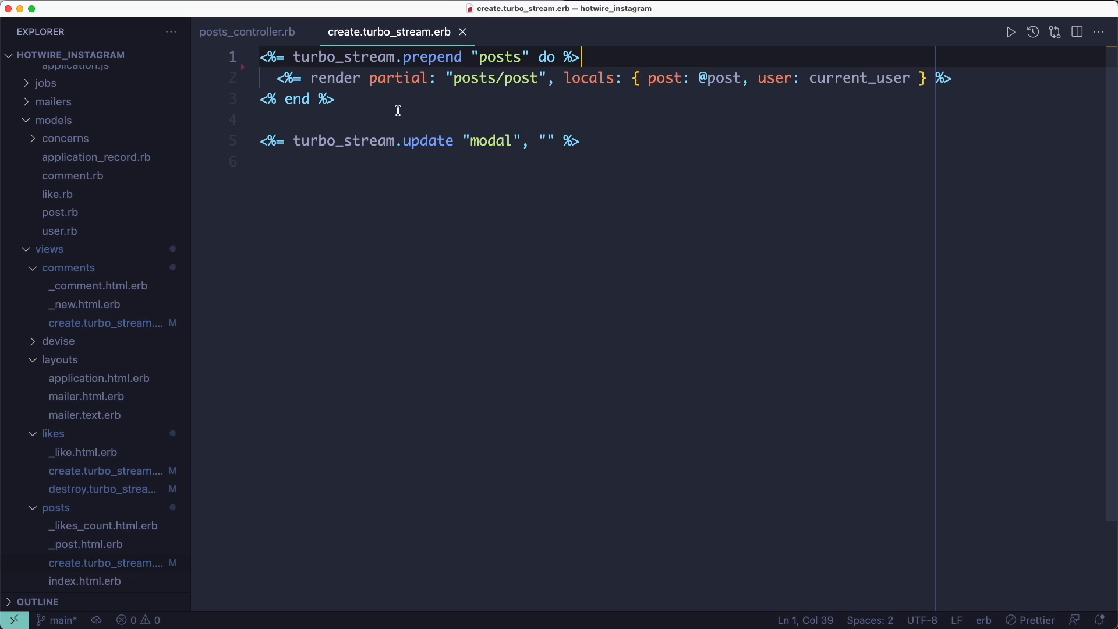
{"action": "left_click", "coordinate": [578, 139]}
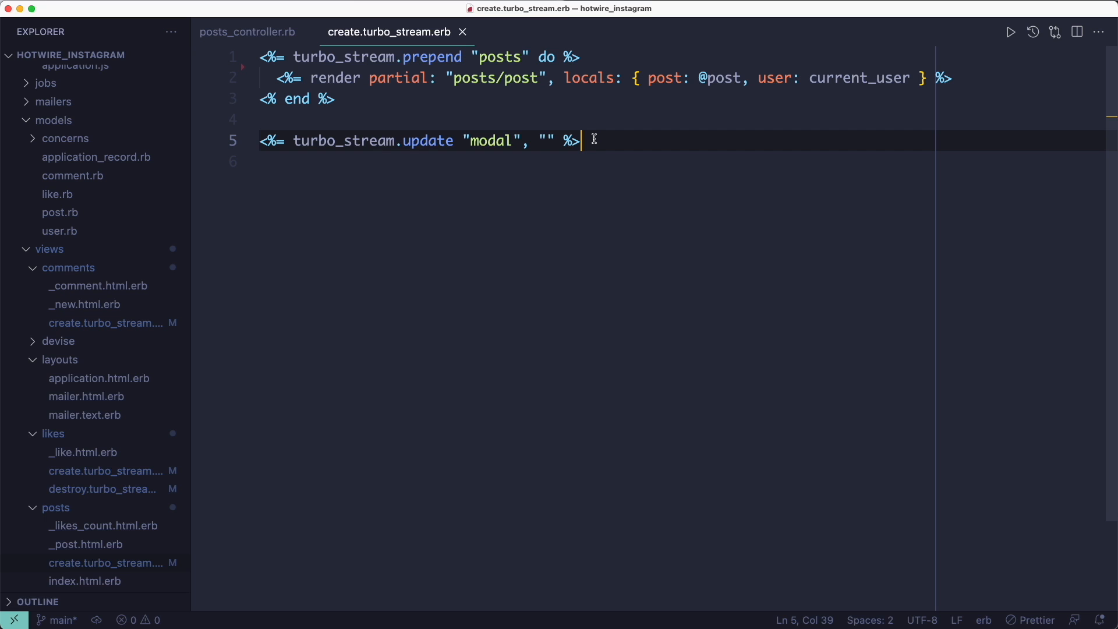
{"action": "left_click", "coordinate": [248, 31]}
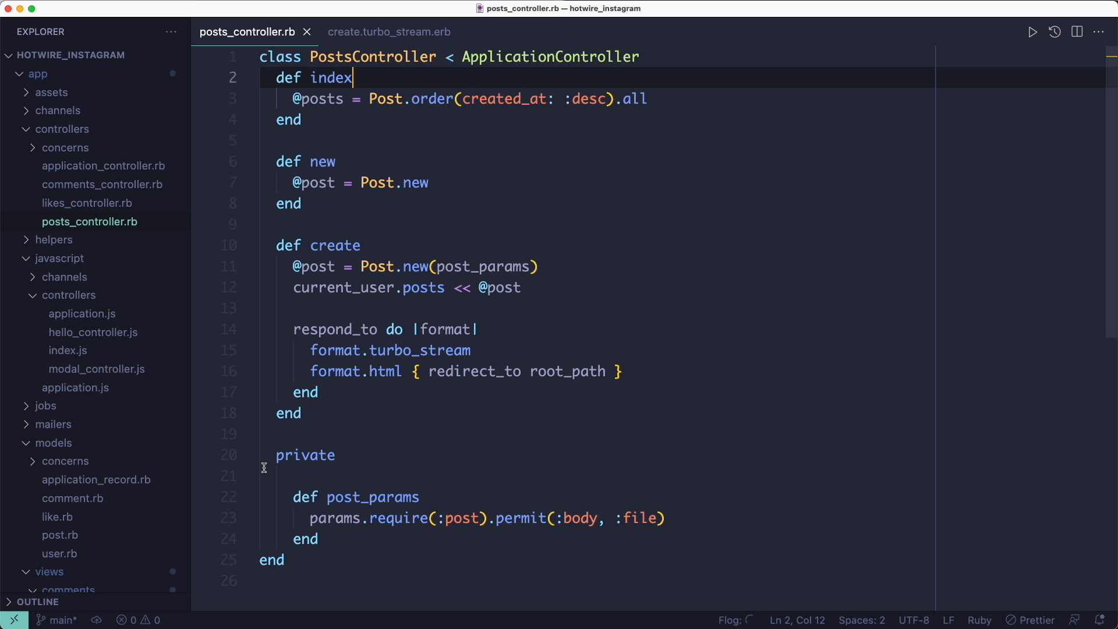
Show index.html.erb's posts_list stream subscription and posts container.
{"action": "left_click", "coordinate": [85, 496]}
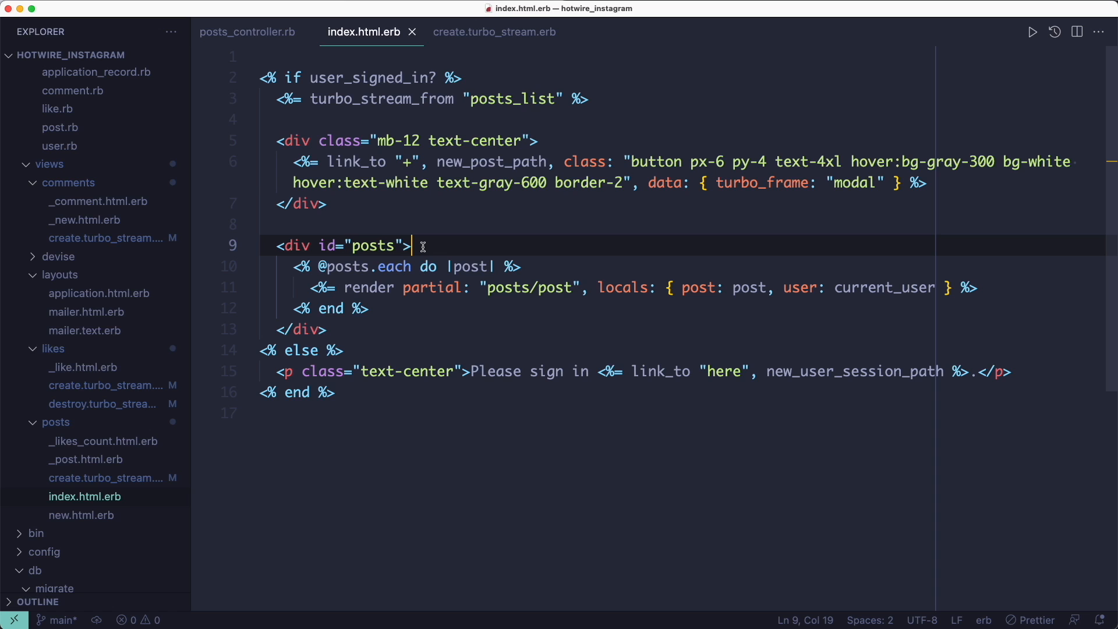
{"action": "left_click", "coordinate": [590, 98]}
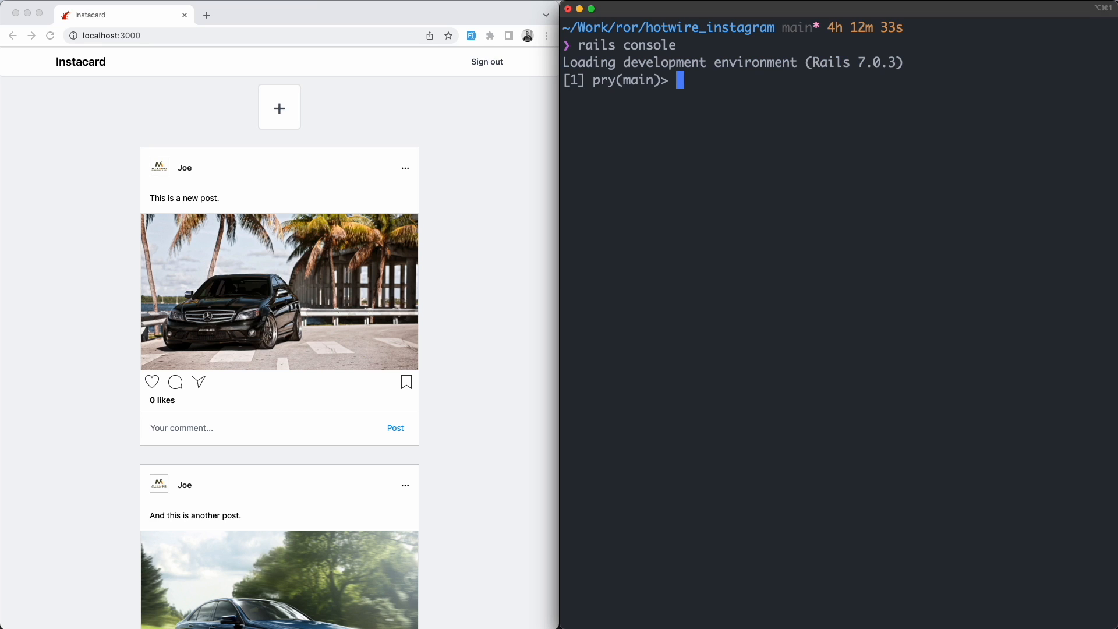
Build post = Post.new with body "This is a post from the console." for User.first.
{"action": "type", "text": "post = Post.new"}
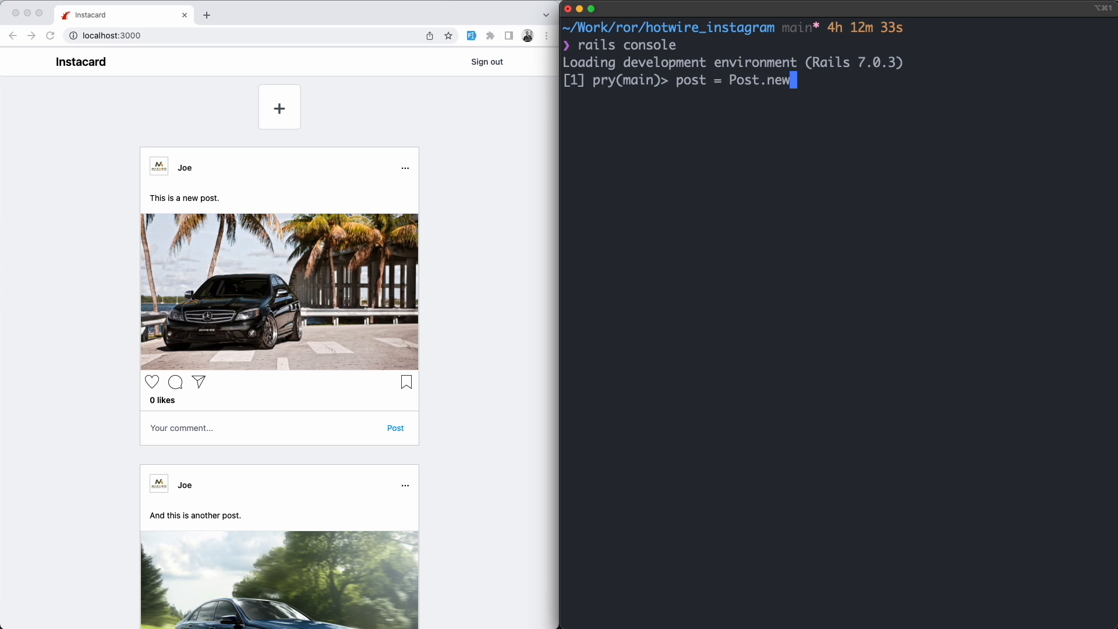
{"action": "type", "text": "(body: \"This is a p"}
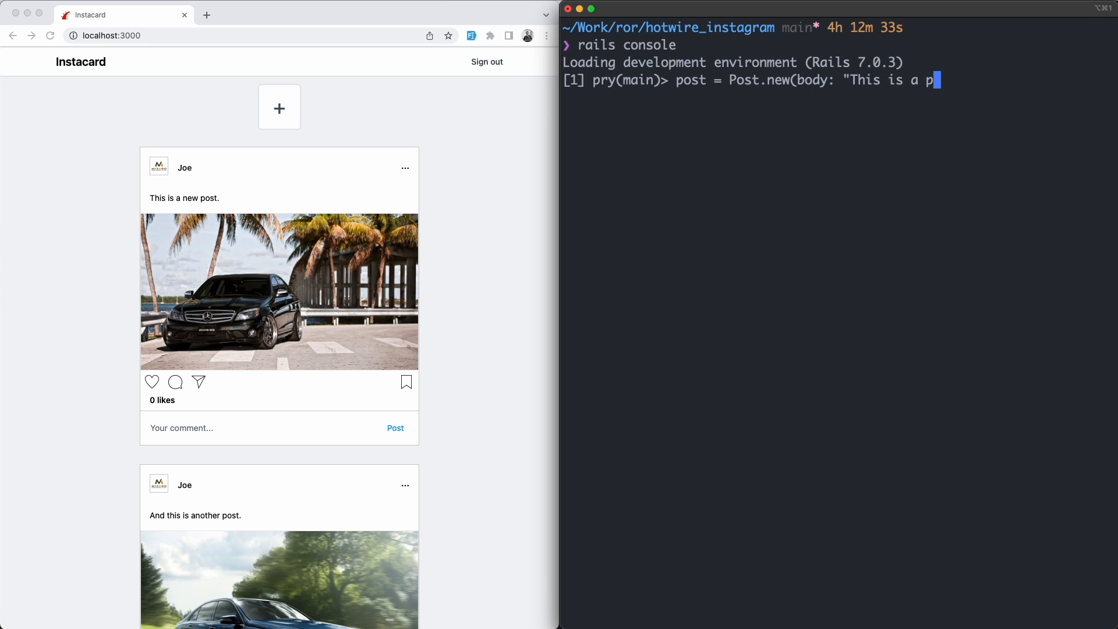
{"action": "type", "text": "ost from the console.\", user: User.firs"}
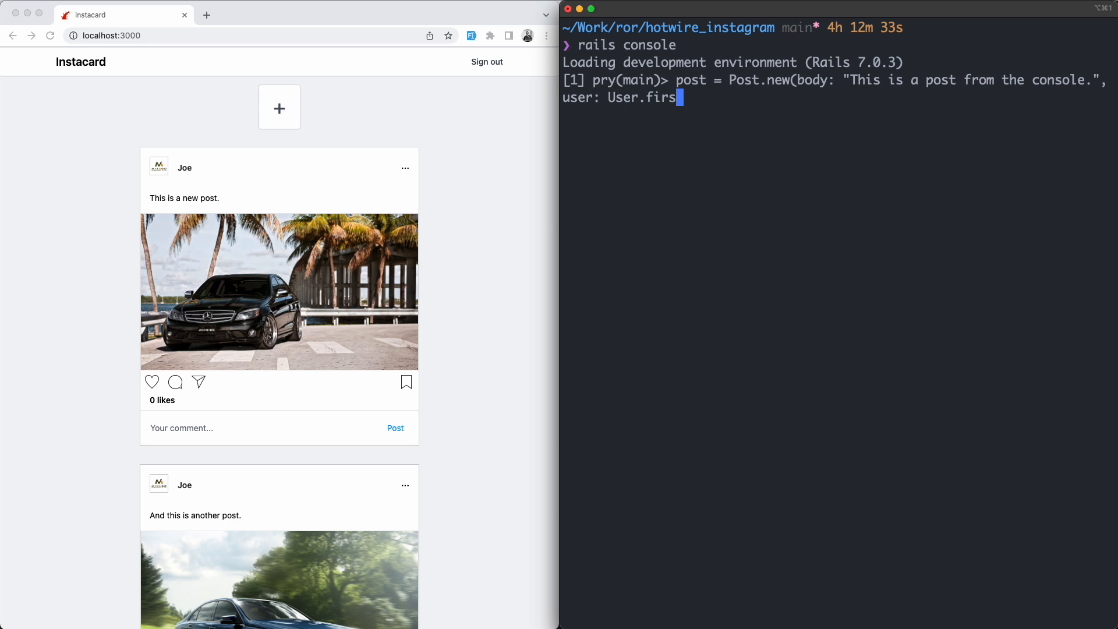
{"action": "key", "text": "Return"}
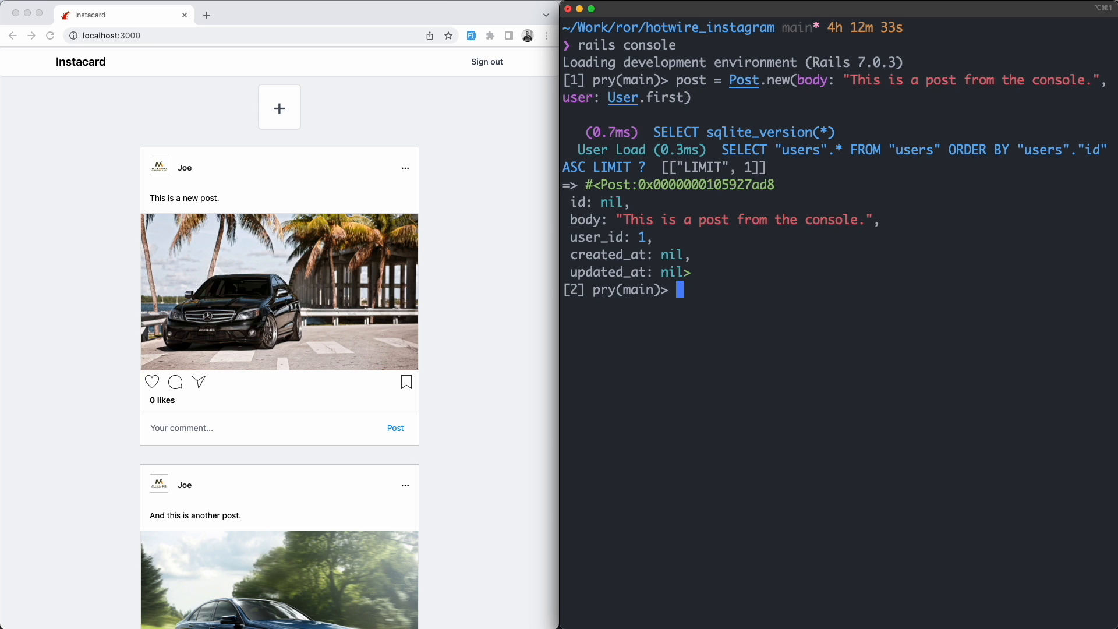
Load the car image from app/assets/images/cars with File.open into car.
{"action": "type", "text": "car = File.open(\"#{"}
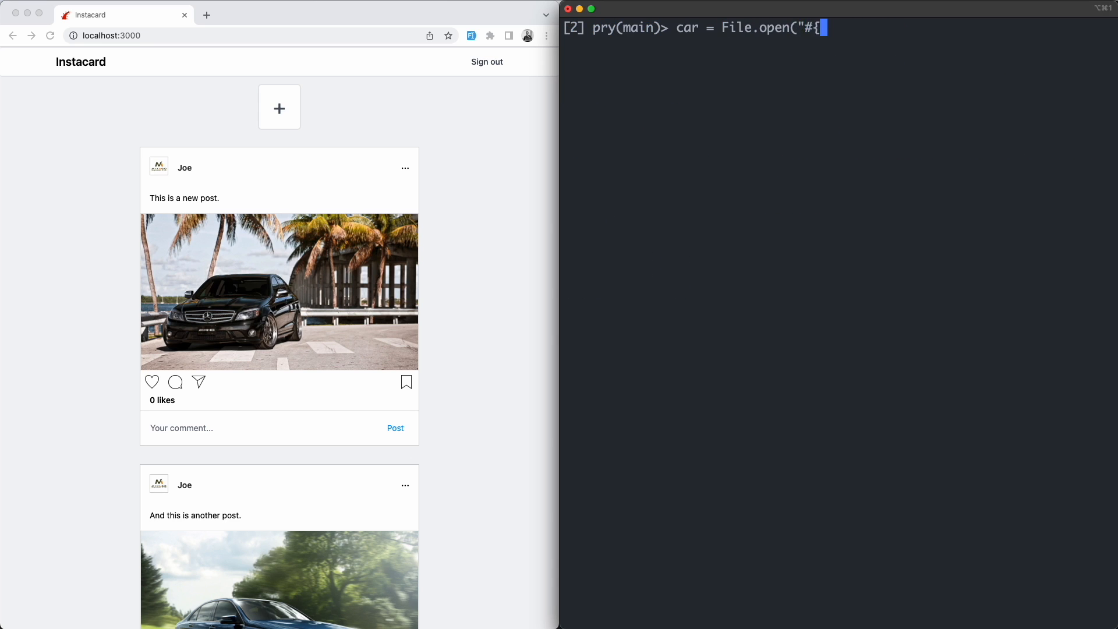
{"action": "type", "text": "Rails.root}/app/assets/images/cars/car"}
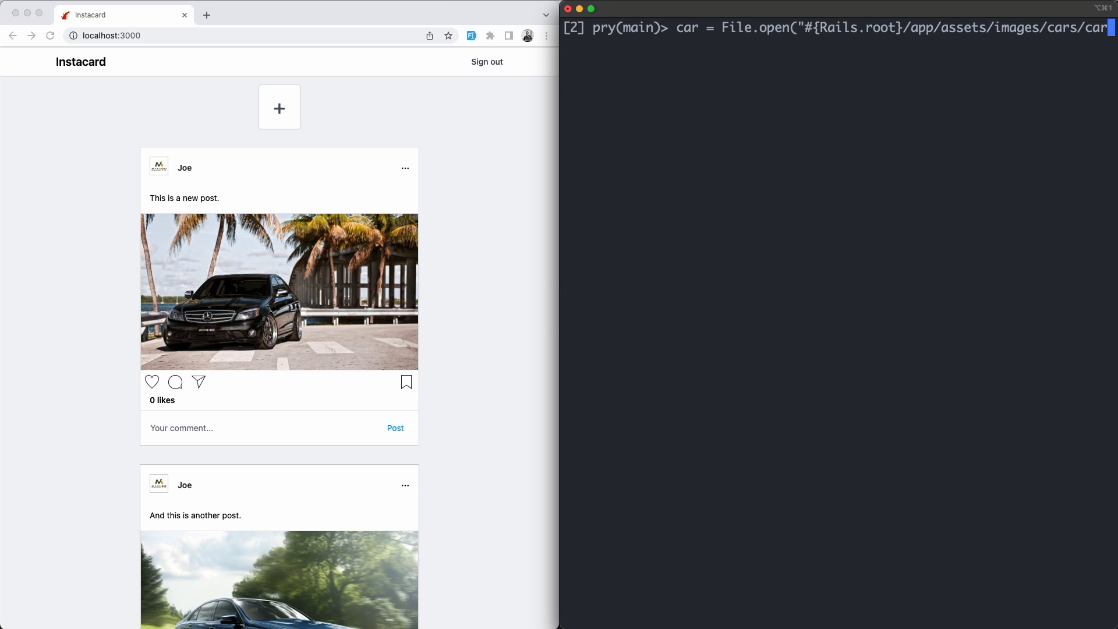
{"action": "key", "text": "Return"}
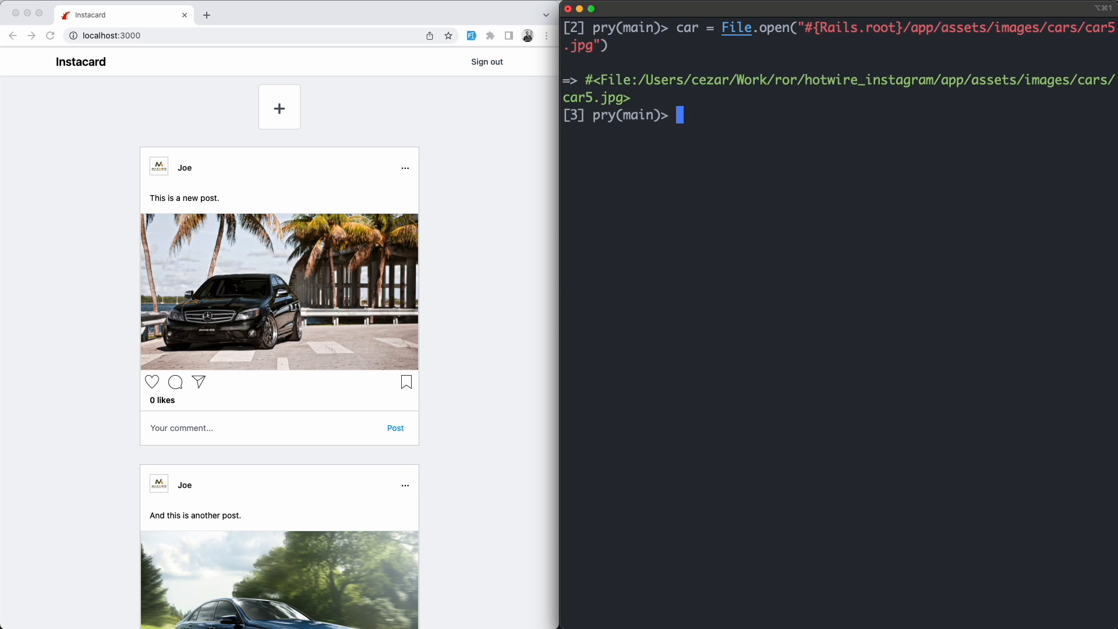
Attach car to post.file with filename "Car" and save the post so it broadcasts.
{"action": "type", "text": "post.file.attac"}
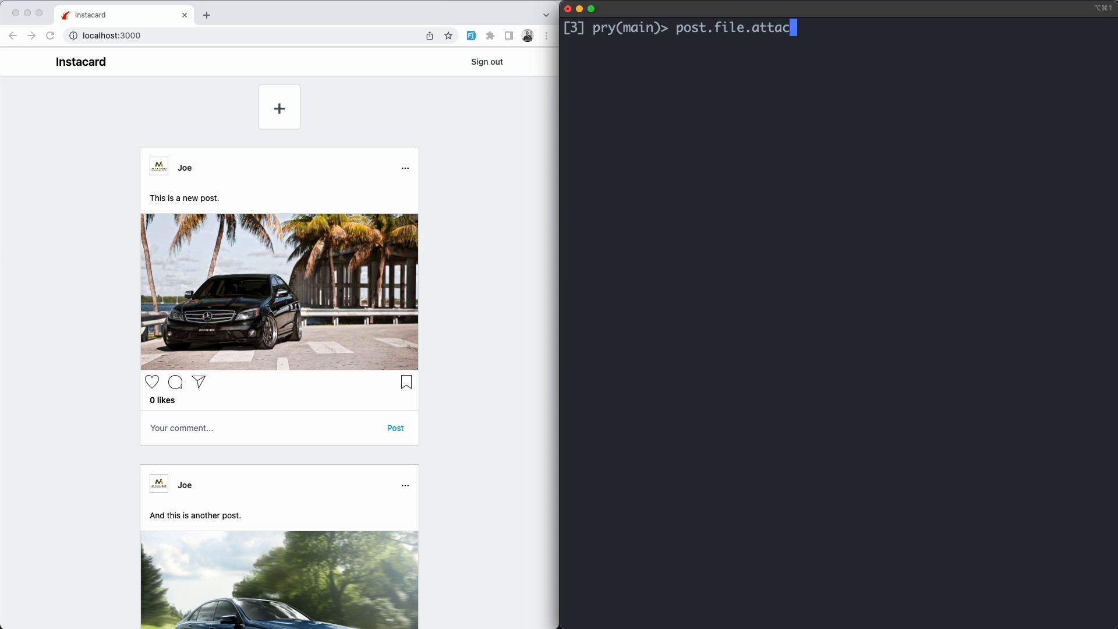
{"action": "type", "text": "h(io: car,"}
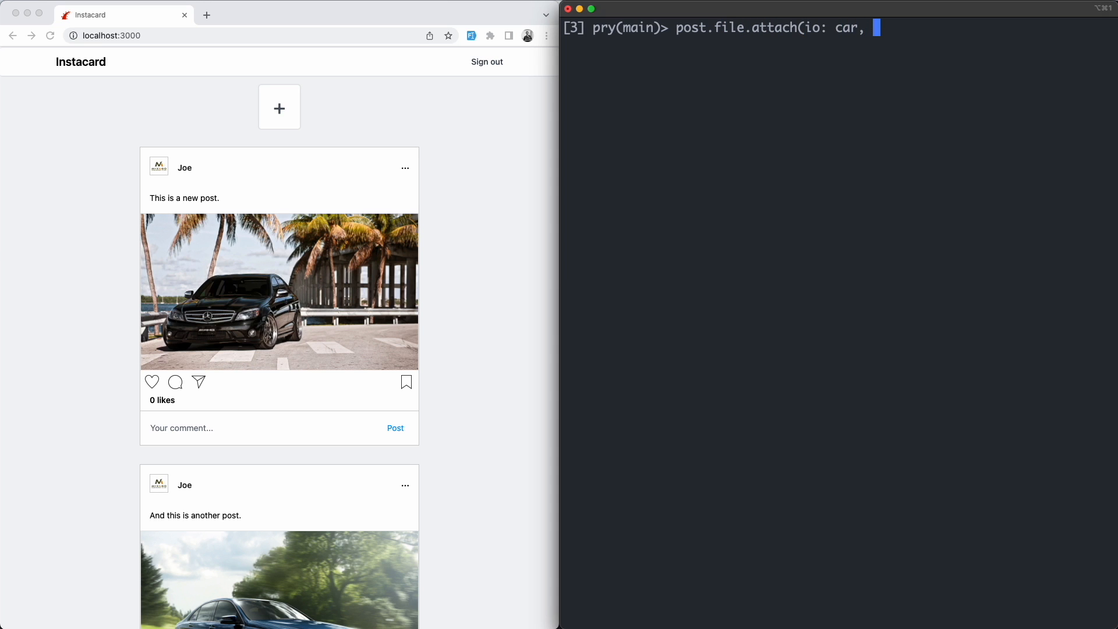
{"action": "type", "text": "filename: \"Car\")"}
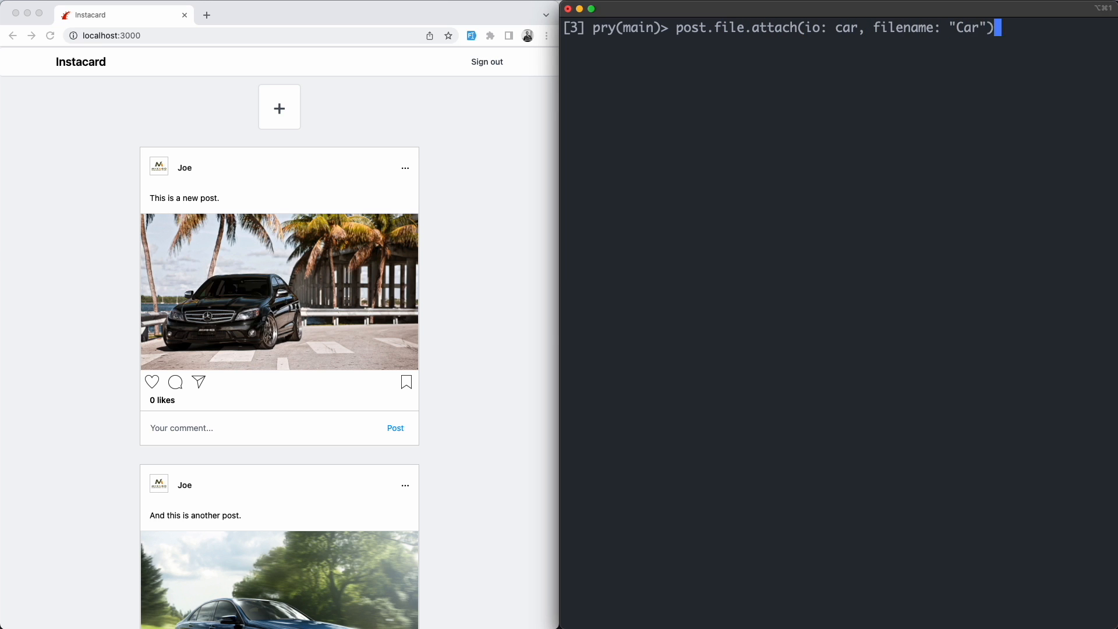
{"action": "key", "text": "Return"}
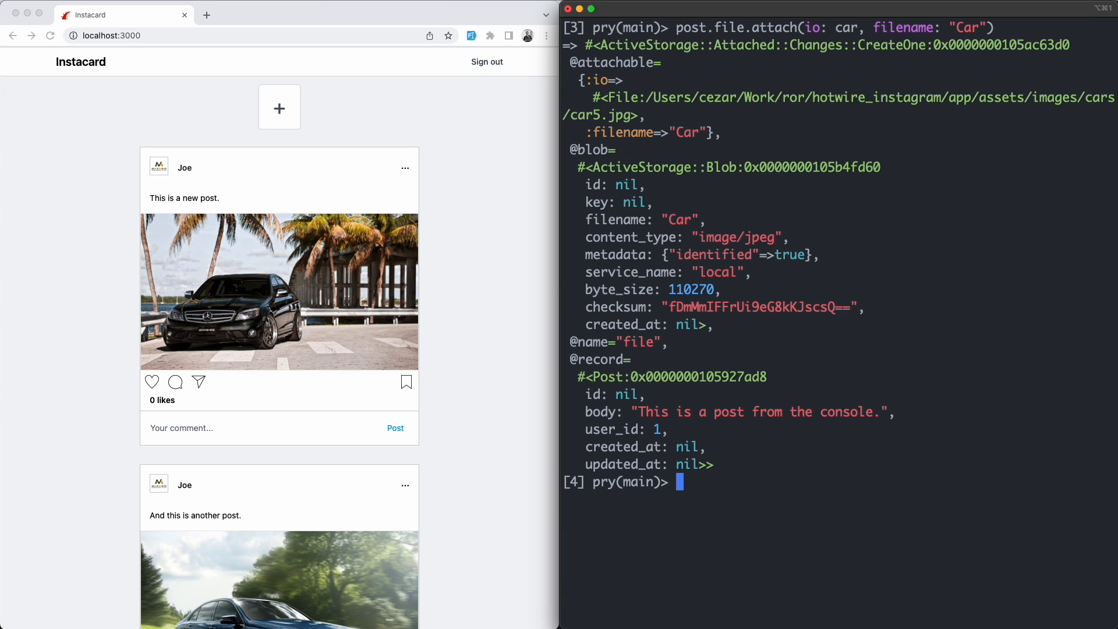
{"action": "key", "text": "Return"}
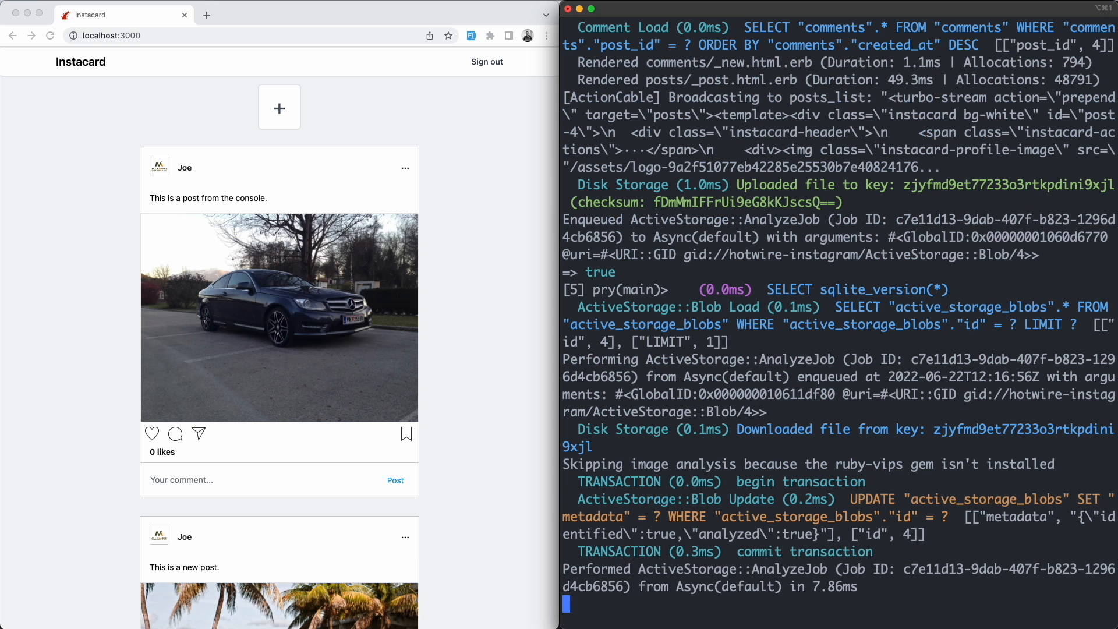
{"action": "mouse_move", "coordinate": [238, 312]}
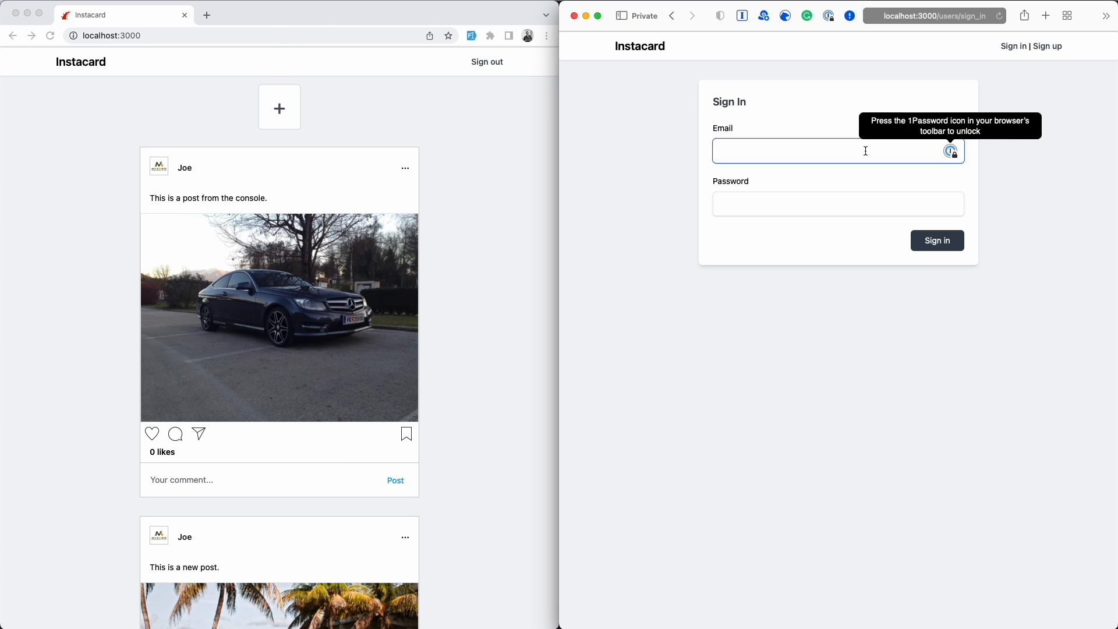
{"action": "type", "text": "jane@email.com"}
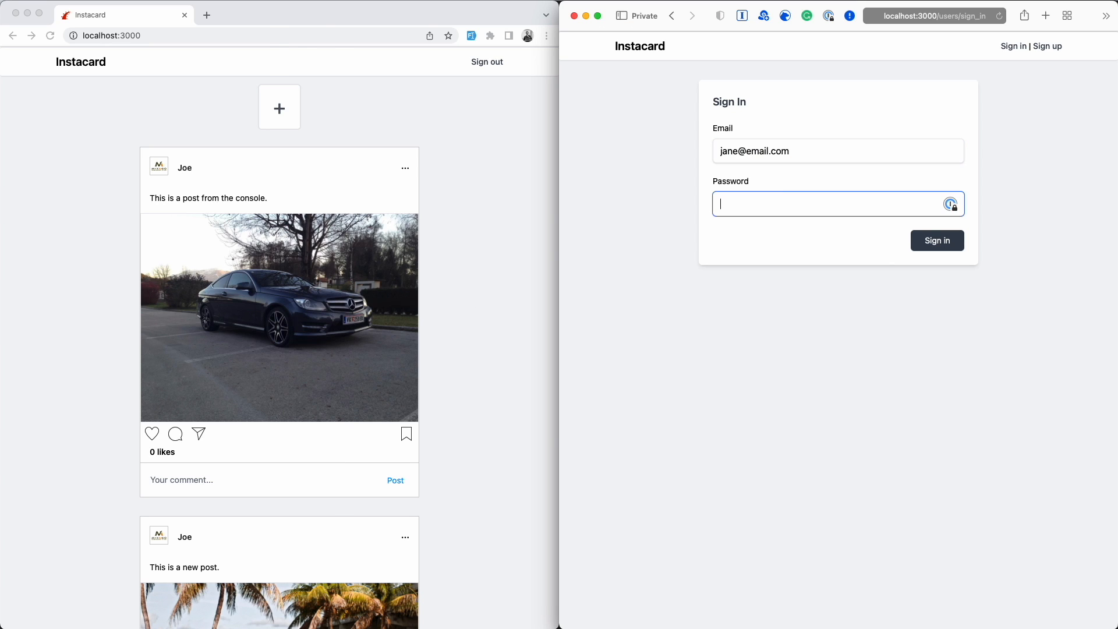
{"action": "left_click", "coordinate": [936, 240]}
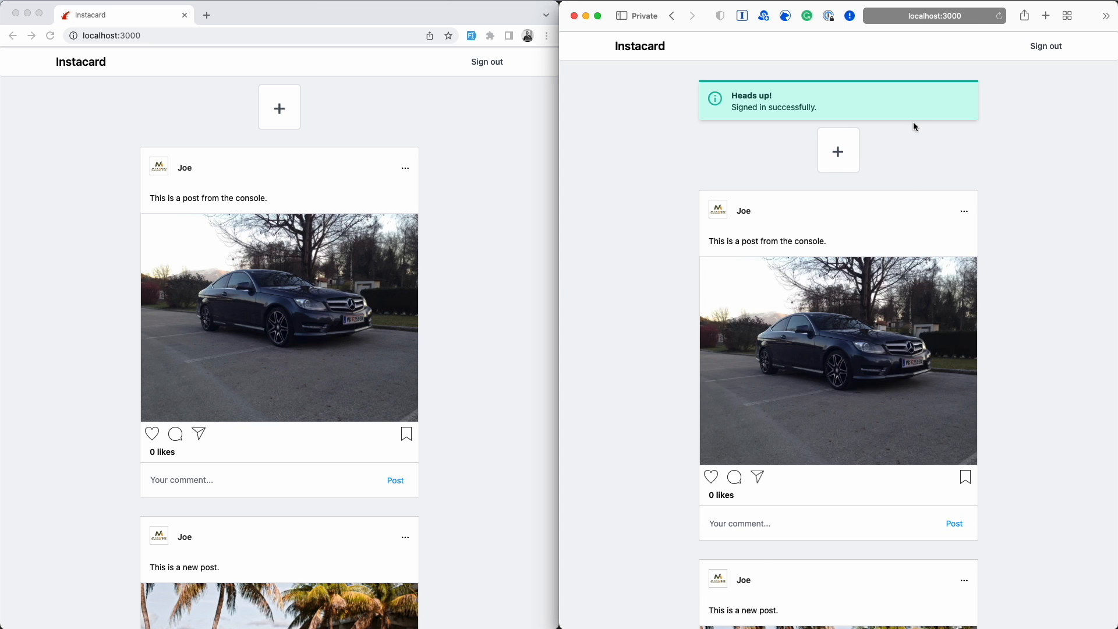
{"action": "left_click", "coordinate": [838, 150]}
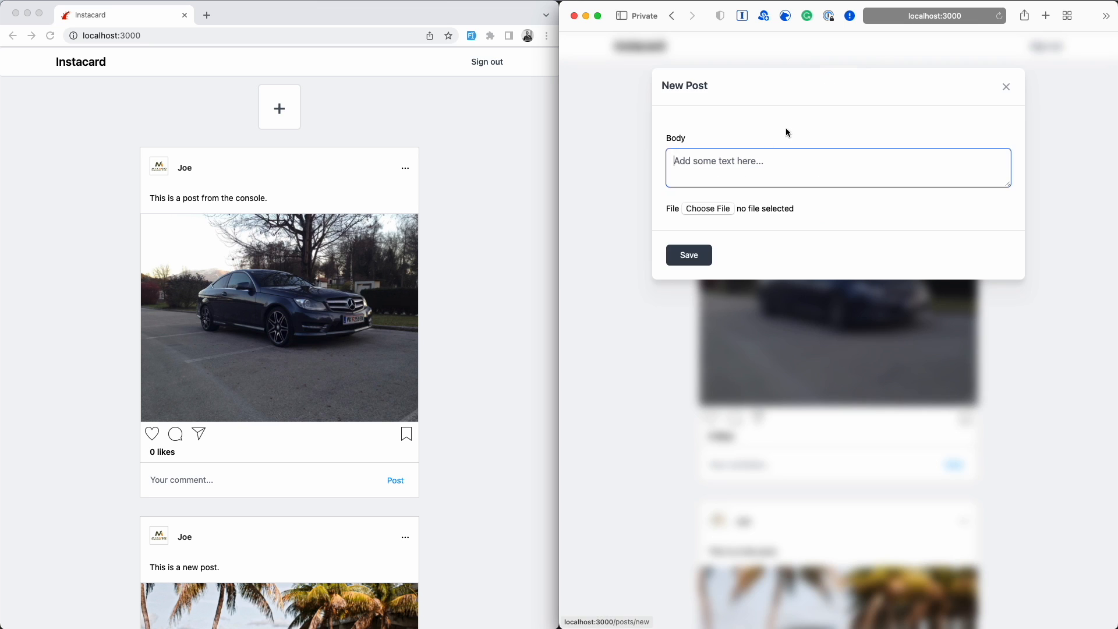
Save the post "This is a post from the second browser." with the car7.jpg photo attached.
{"action": "type", "text": "This is a post from"}
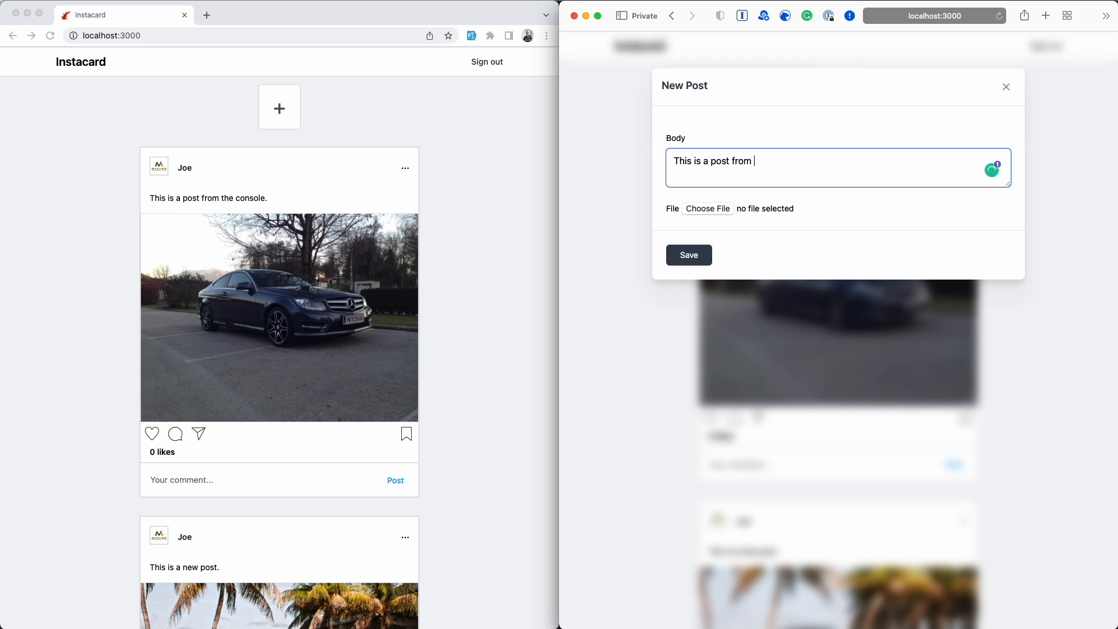
{"action": "type", "text": "the second browser."}
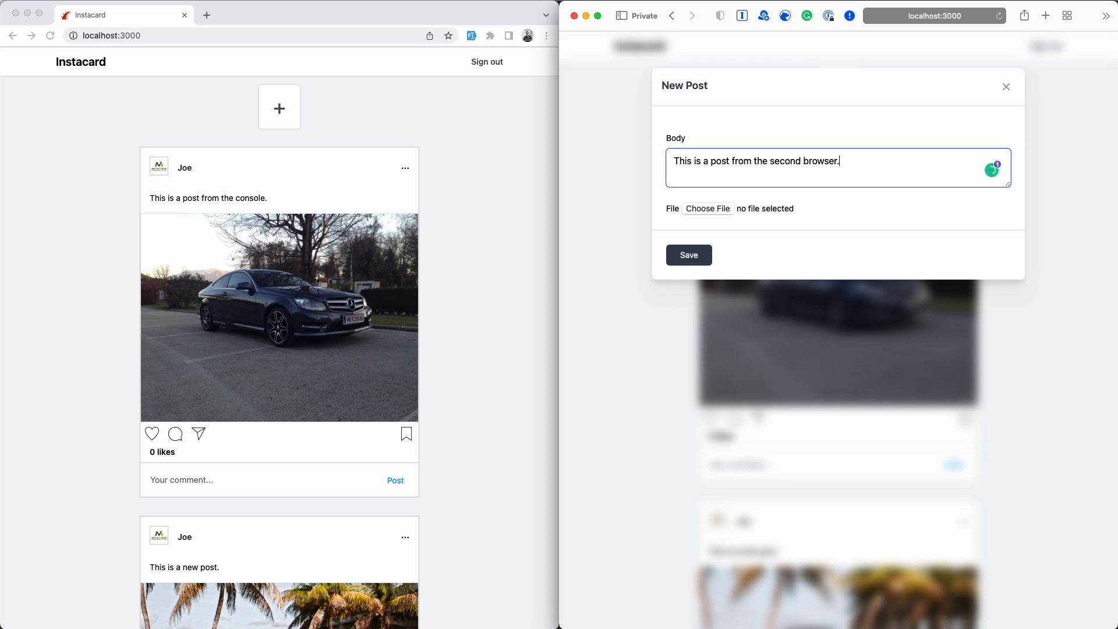
{"action": "left_click", "coordinate": [706, 208]}
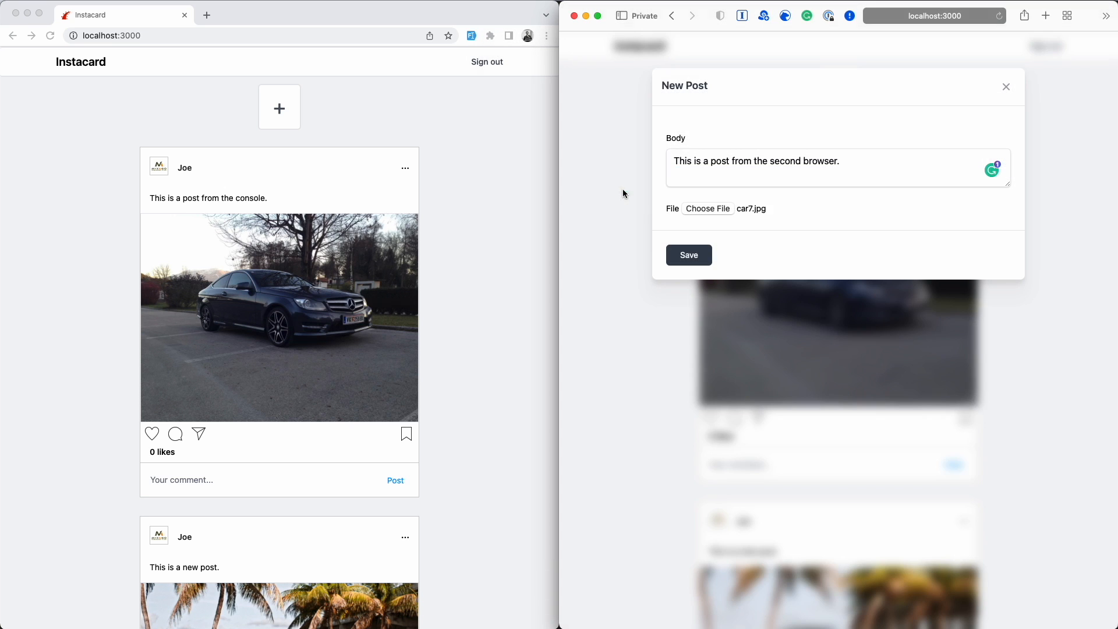
{"action": "left_click", "coordinate": [687, 255]}
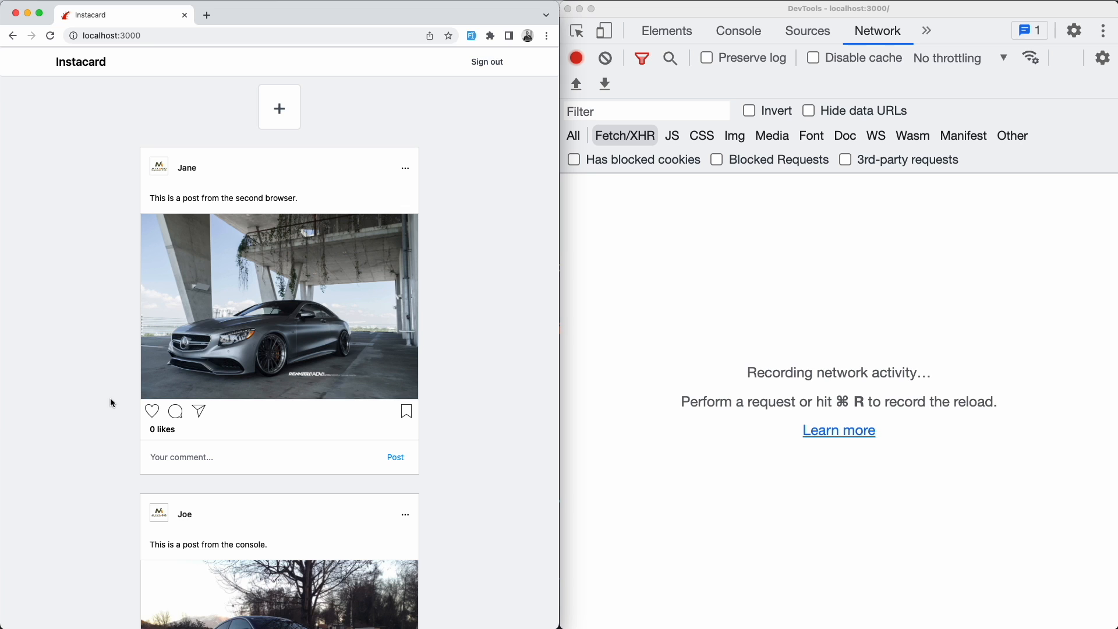
{"action": "left_click", "coordinate": [151, 411]}
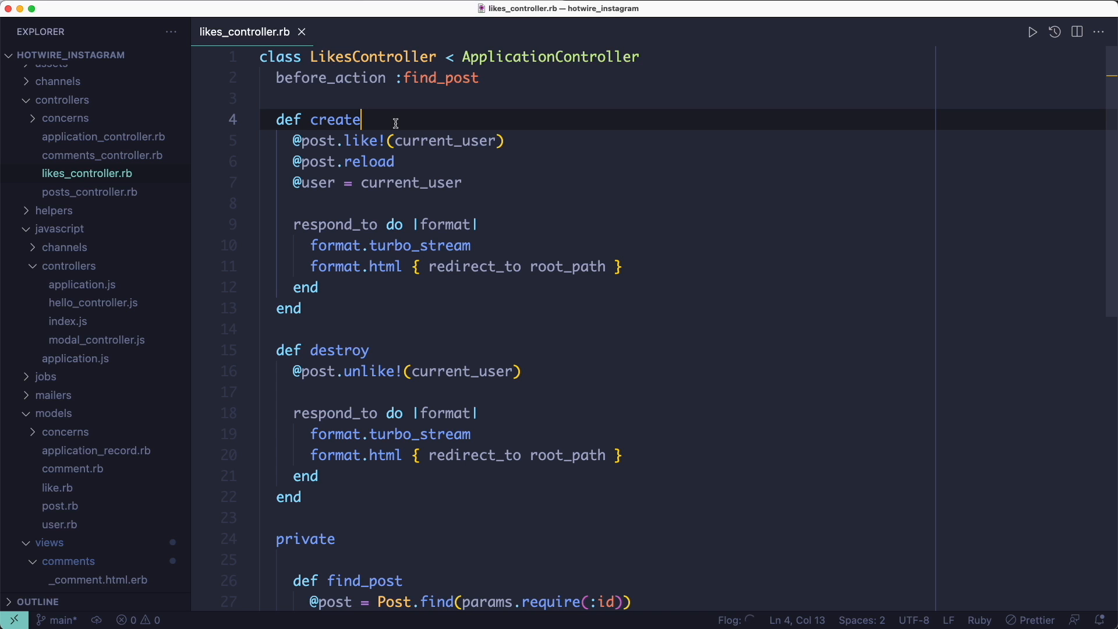
Show the likes-count stream update in likes/create.turbo_stream.erb.
{"action": "scroll", "scroll_direction": "down", "scroll_amount": 3}
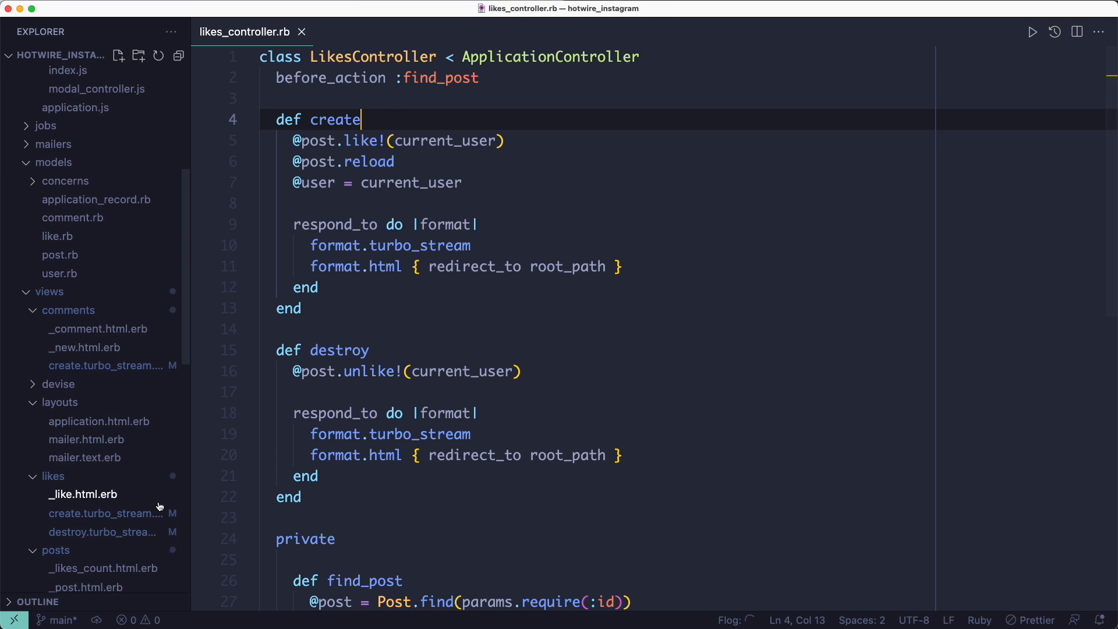
{"action": "left_click", "coordinate": [105, 512]}
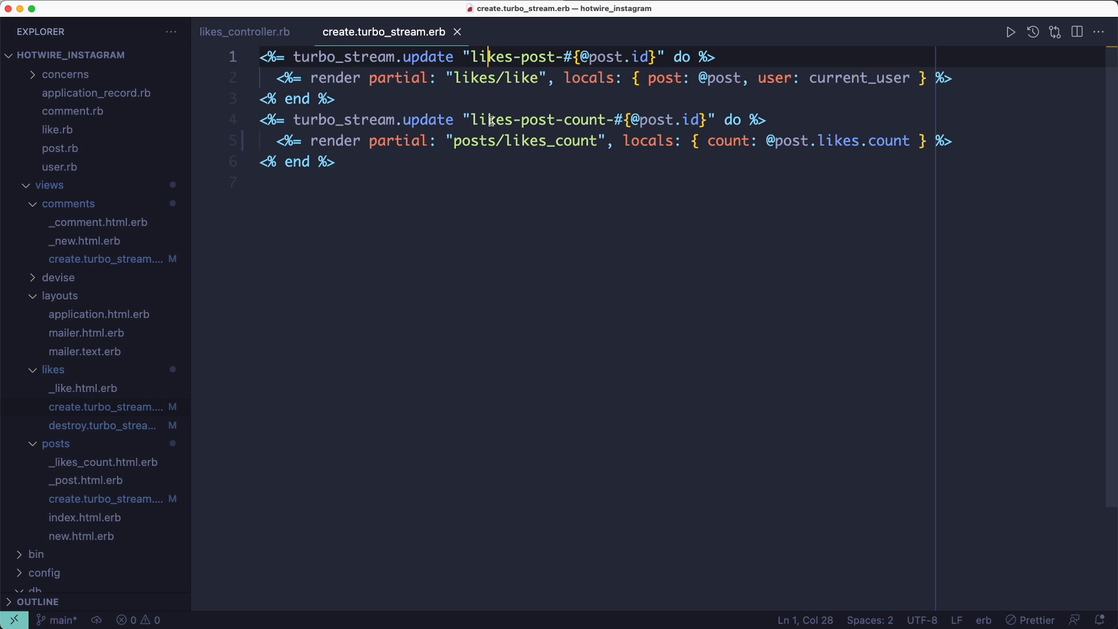
{"action": "left_click", "coordinate": [491, 119]}
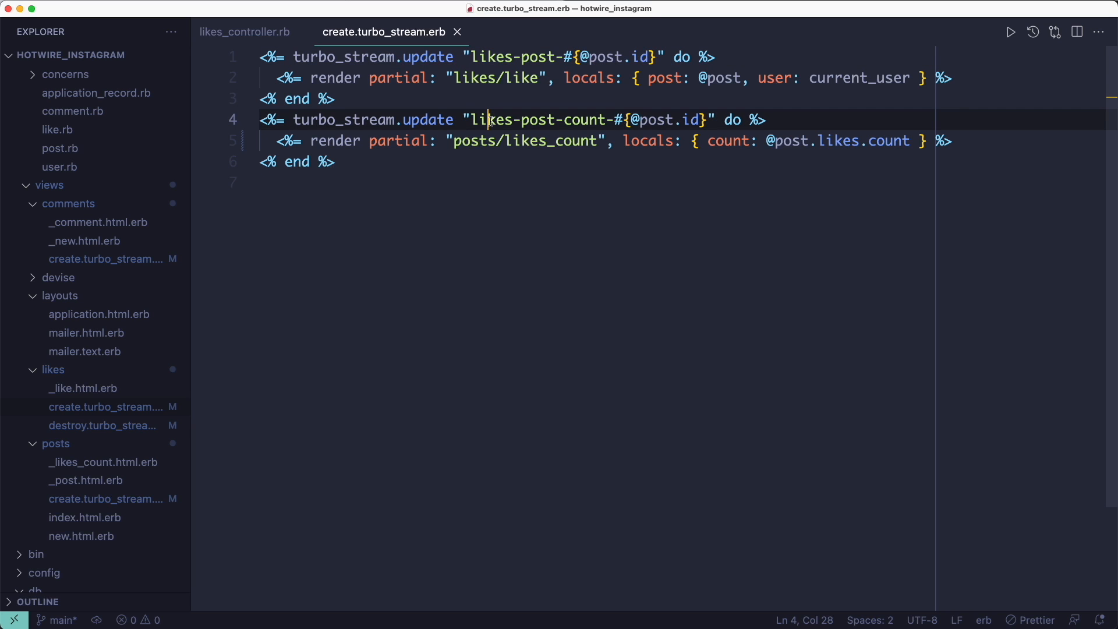
Show the likes-count partial in destroy.turbo_stream.erb, then move to the Like model.
{"action": "left_click", "coordinate": [103, 425]}
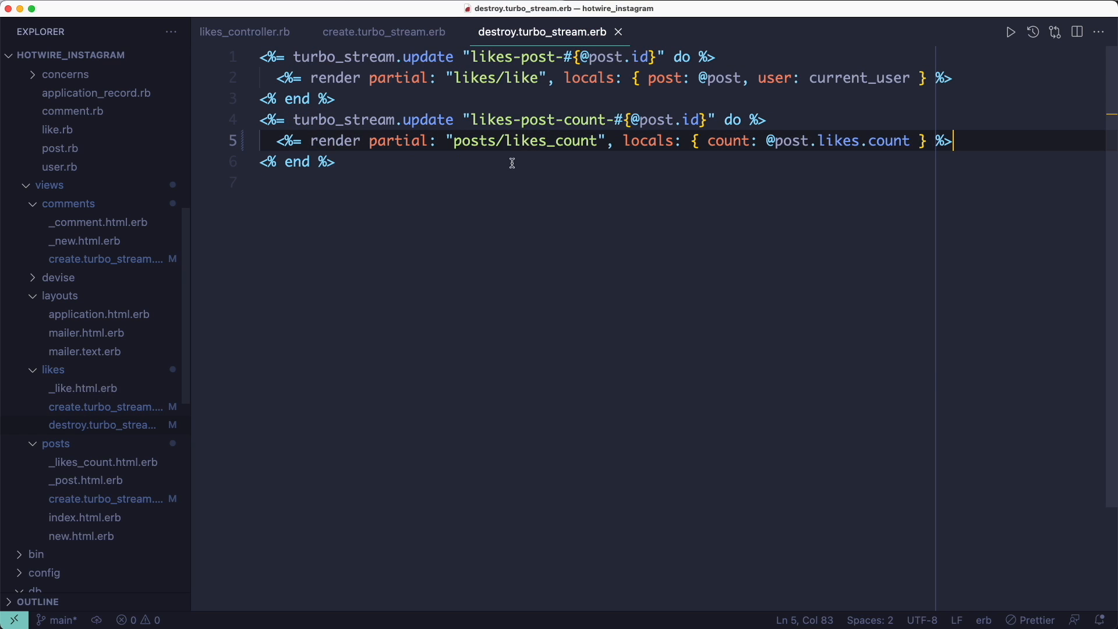
{"action": "left_click", "coordinate": [509, 78]}
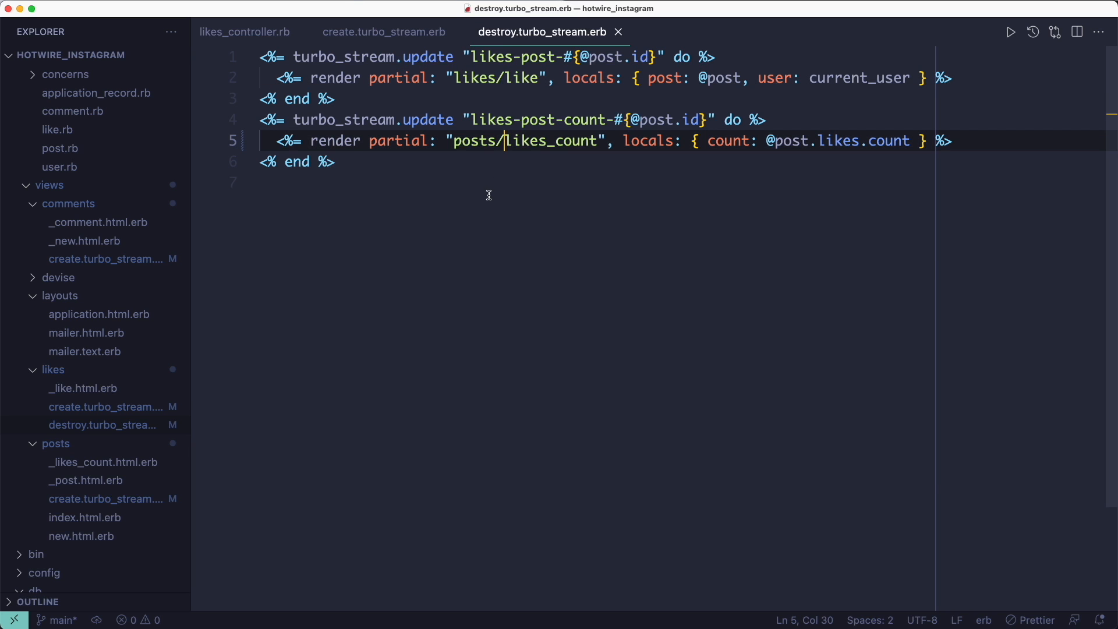
{"action": "left_click", "coordinate": [57, 129]}
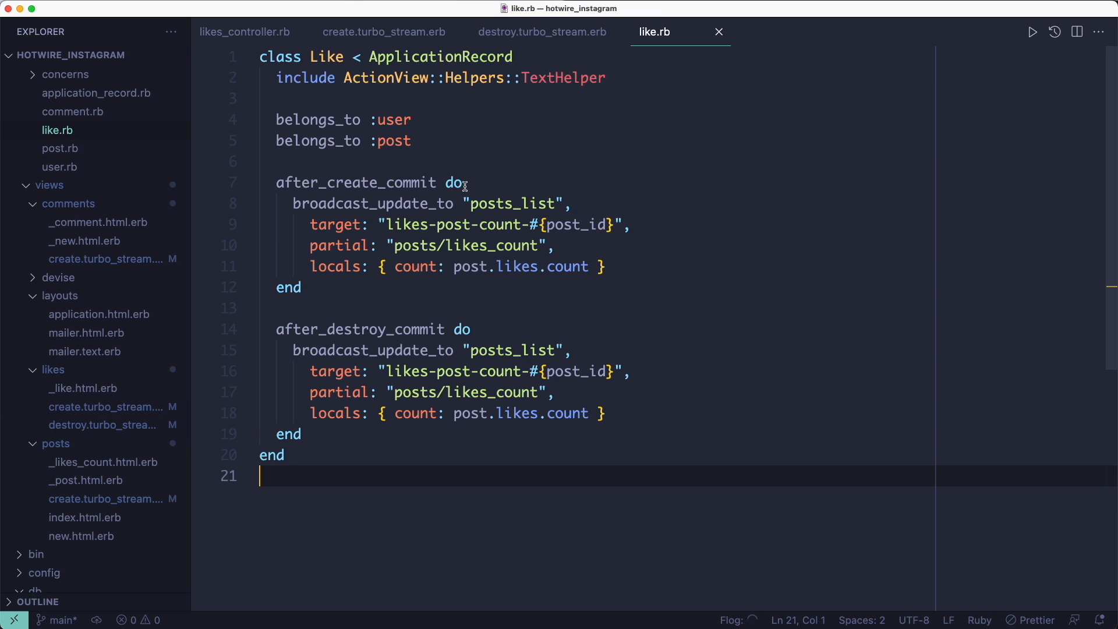
Point at the after_create_commit and after_destroy_commit likes-count broadcasts in like.rb.
{"action": "left_click", "coordinate": [571, 203]}
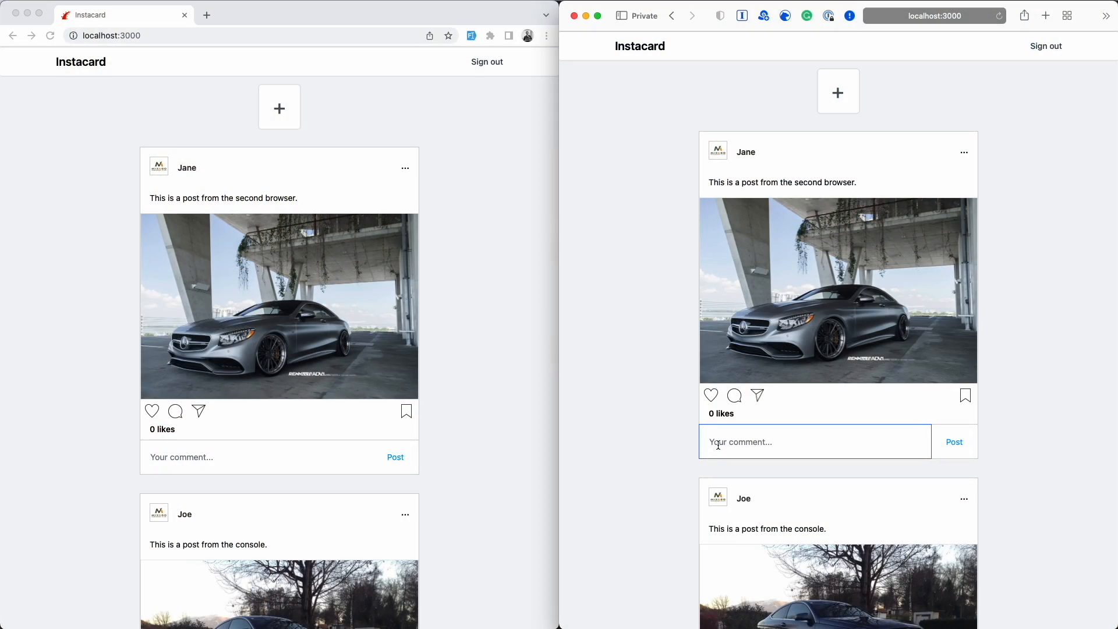
Post Jane's comment "Here's my comment about this post." on the top post, then begin Joe's reply in Chrome.
{"action": "type", "text": "Here's my c"}
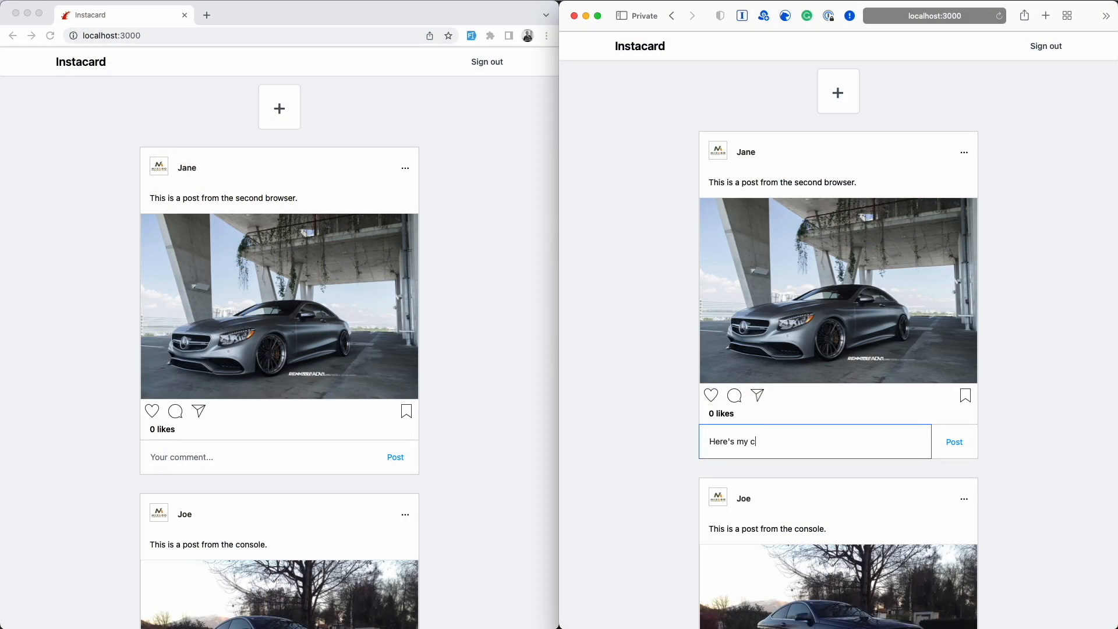
{"action": "type", "text": "omment about"}
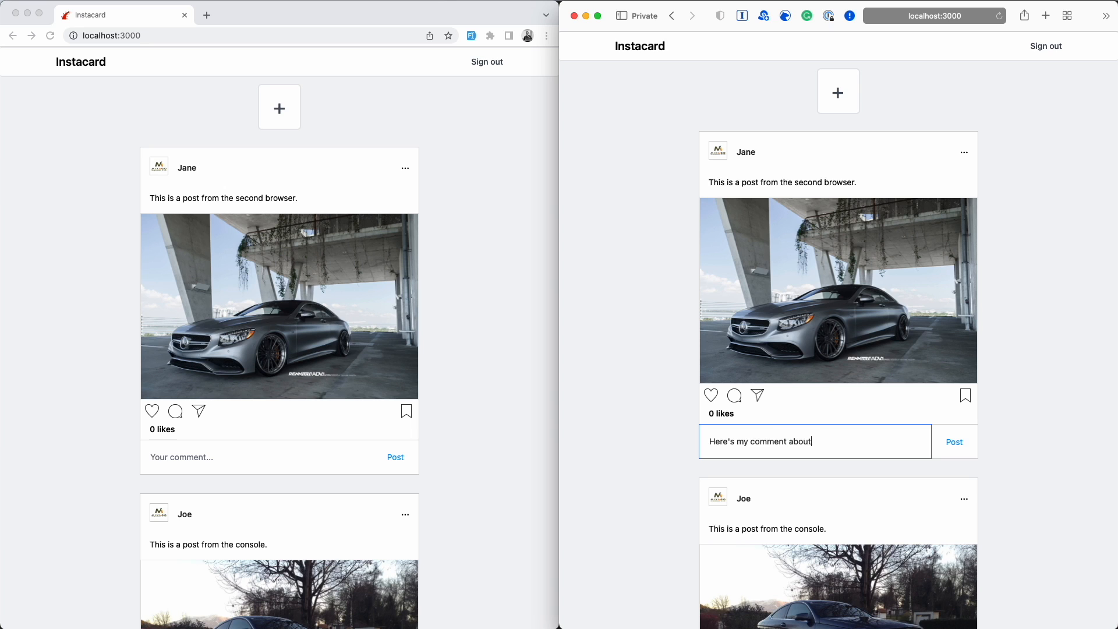
{"action": "type", "text": "this post."}
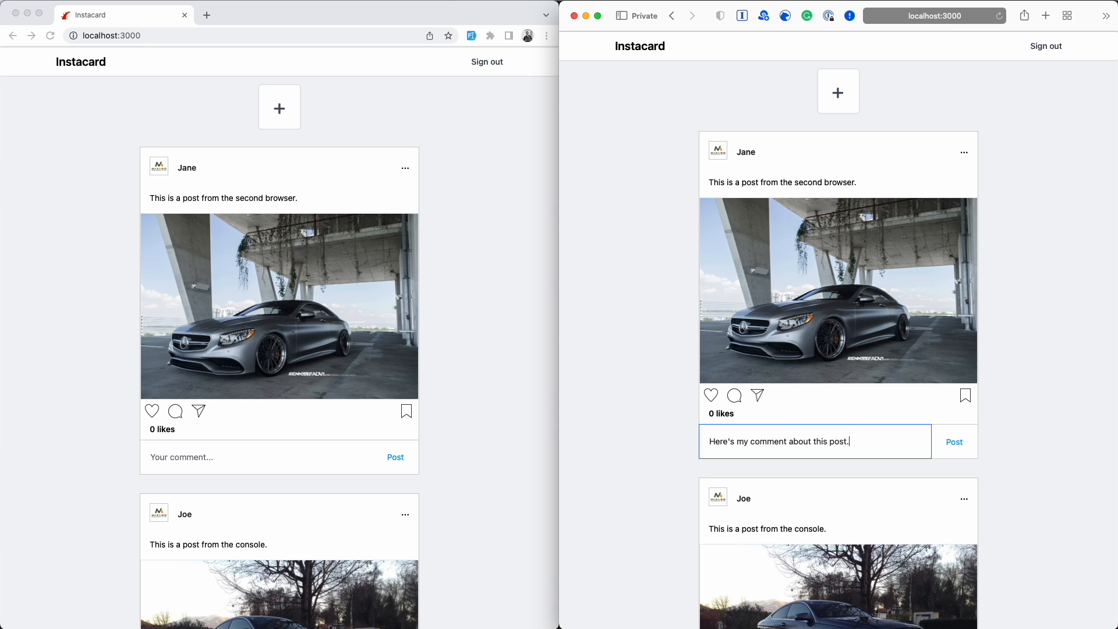
{"action": "left_click", "coordinate": [954, 441]}
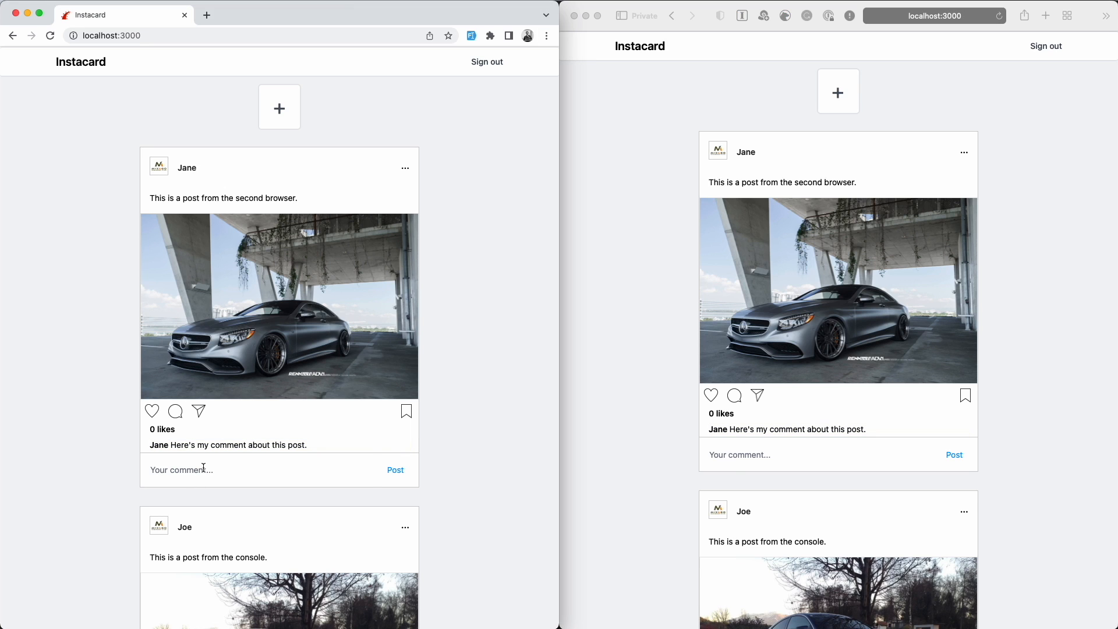
{"action": "type", "text": "Ye"}
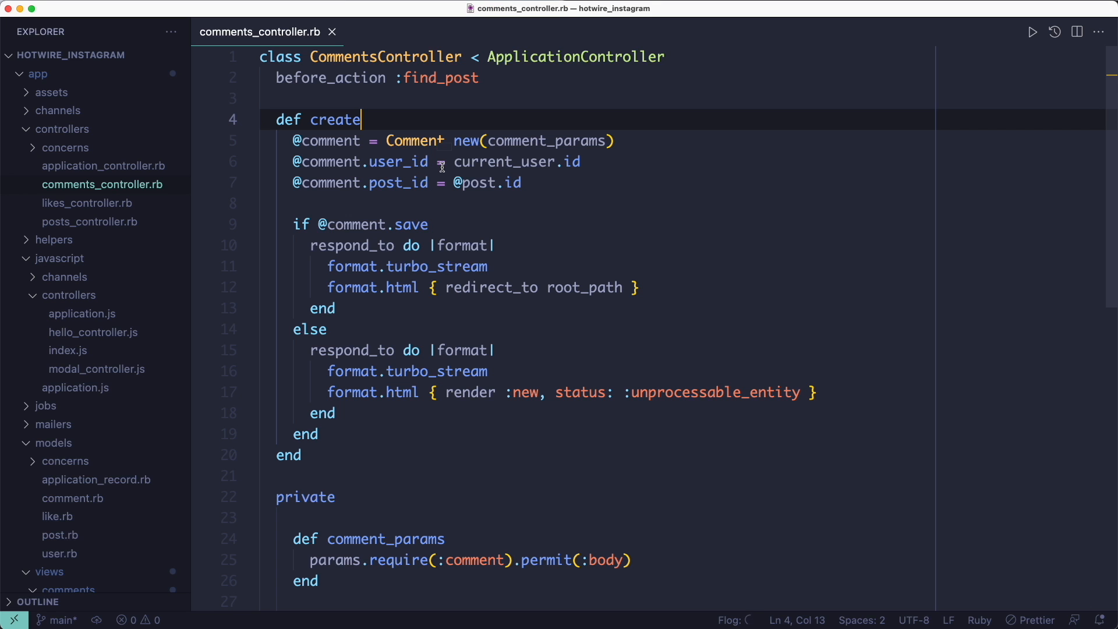
Review the failed-save stream response and create.turbo_stream.erb's fresh empty comment, then submit an empty comment in Chrome.
{"action": "left_click", "coordinate": [487, 265]}
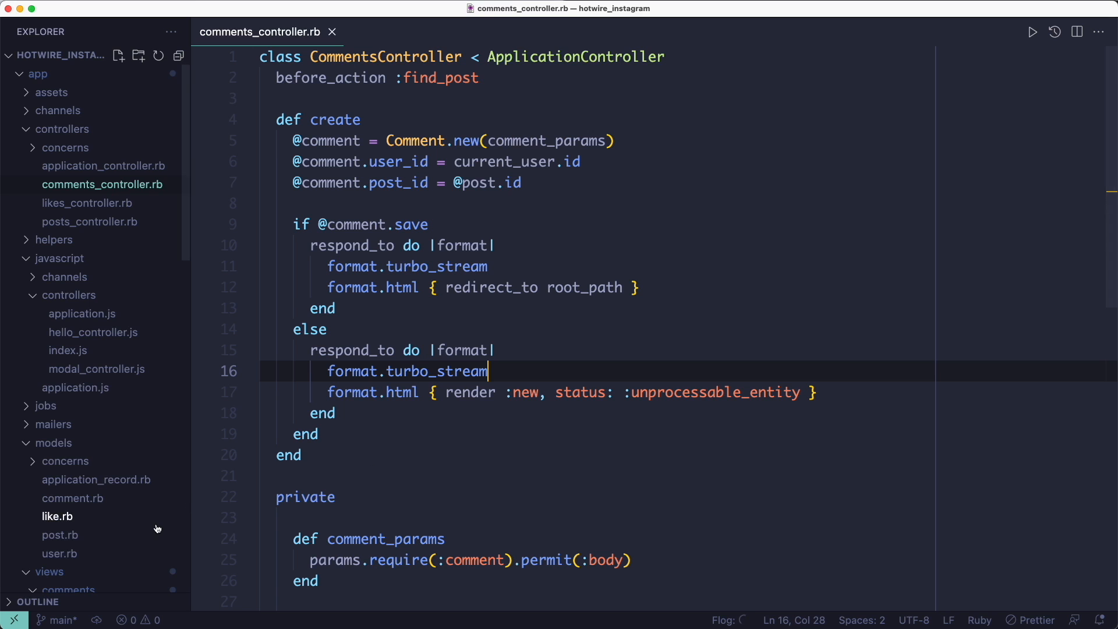
{"action": "scroll", "scroll_direction": "down", "scroll_amount": 3}
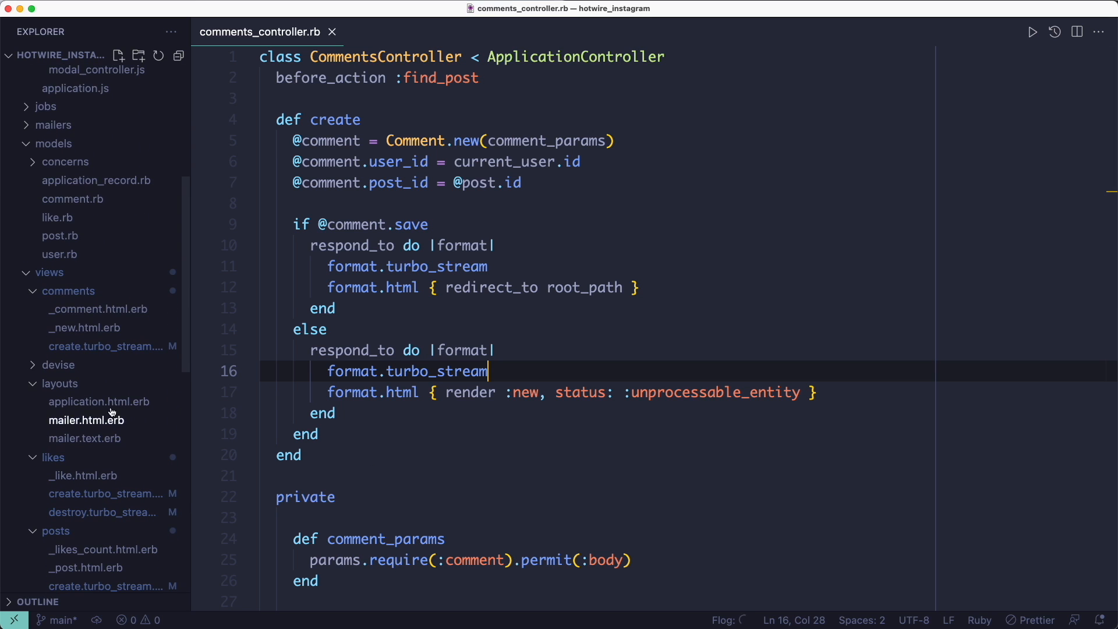
{"action": "left_click", "coordinate": [109, 346]}
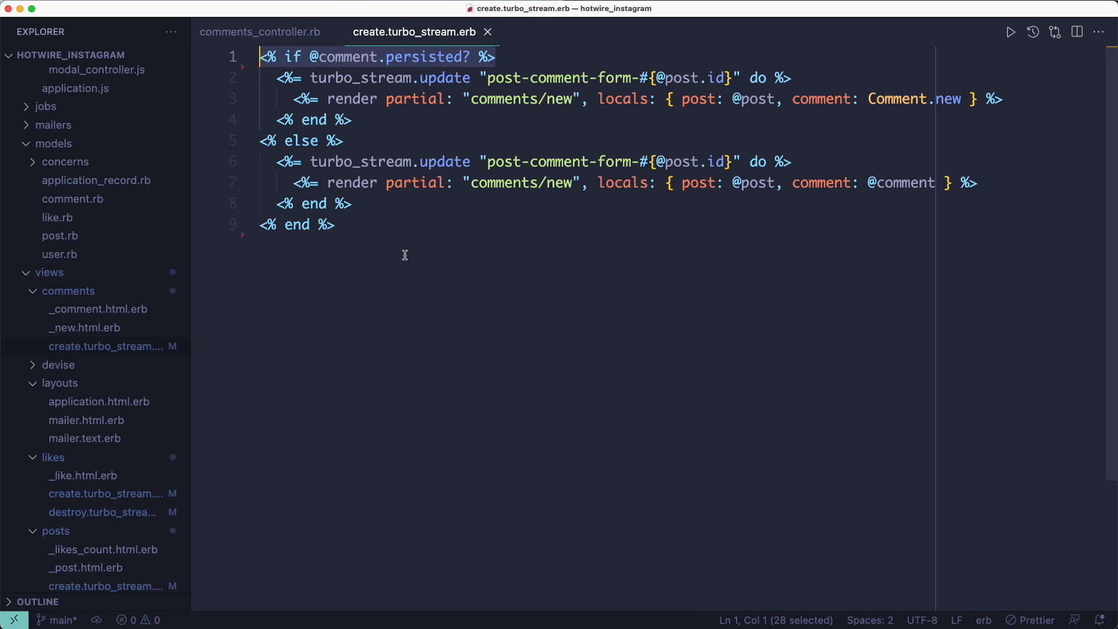
{"action": "left_click", "coordinate": [555, 98]}
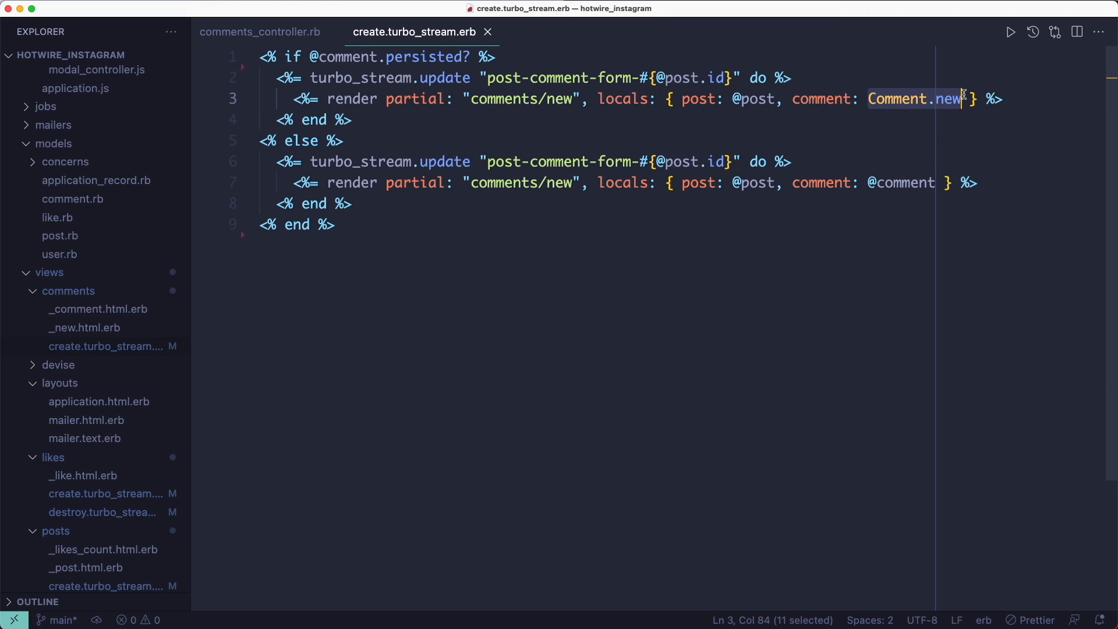
{"action": "mouse_move", "coordinate": [801, 126]}
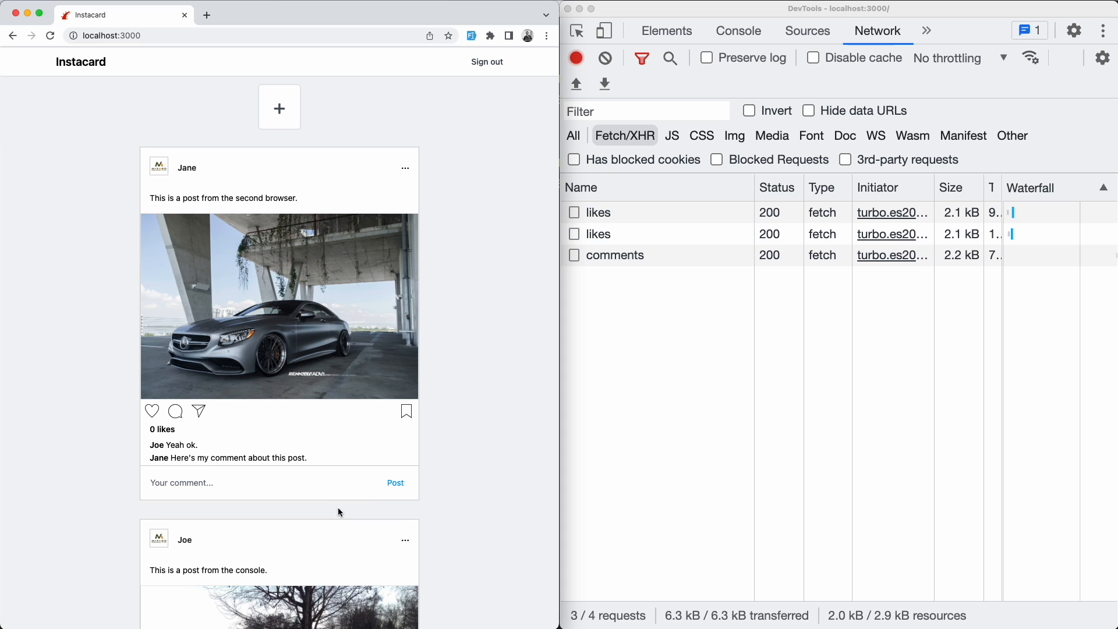
{"action": "left_click", "coordinate": [395, 482]}
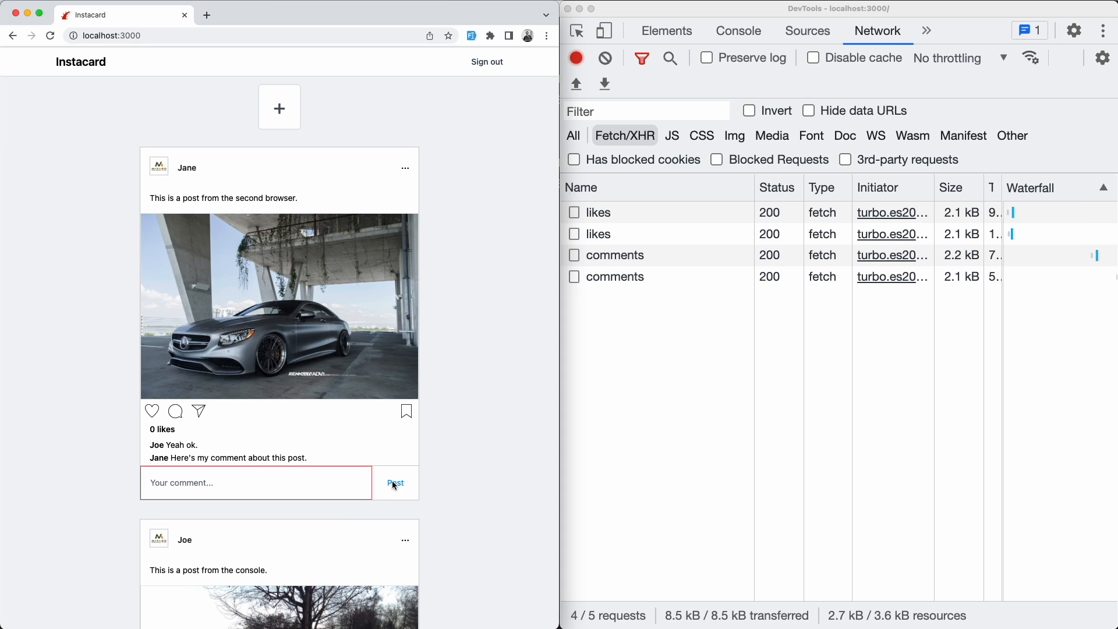
{"action": "mouse_move", "coordinate": [305, 472]}
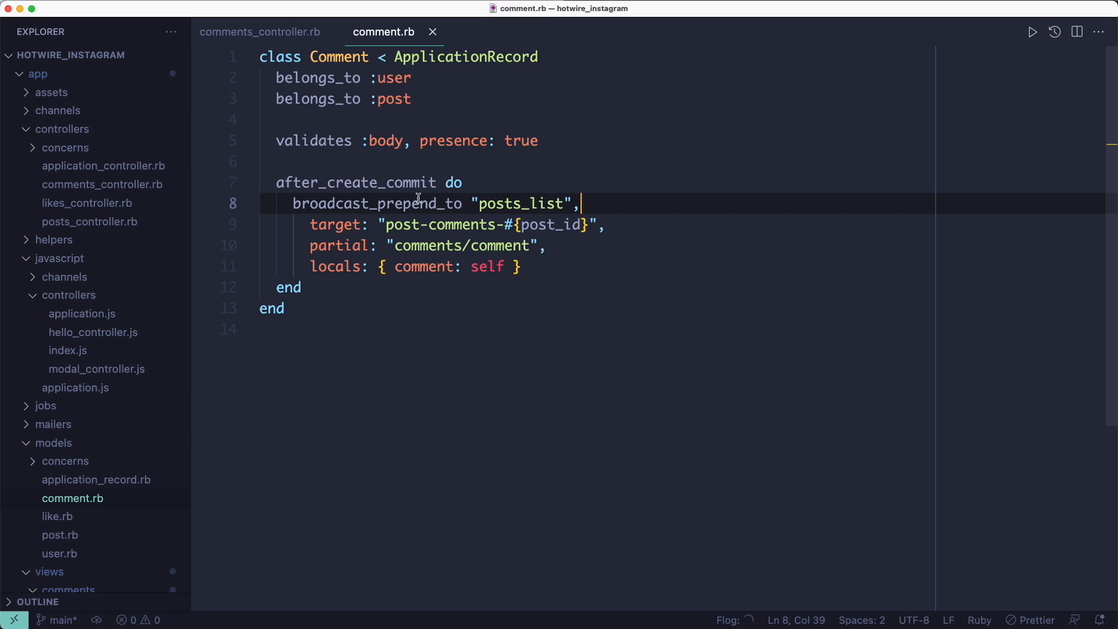
{"action": "mouse_move", "coordinate": [481, 295]}
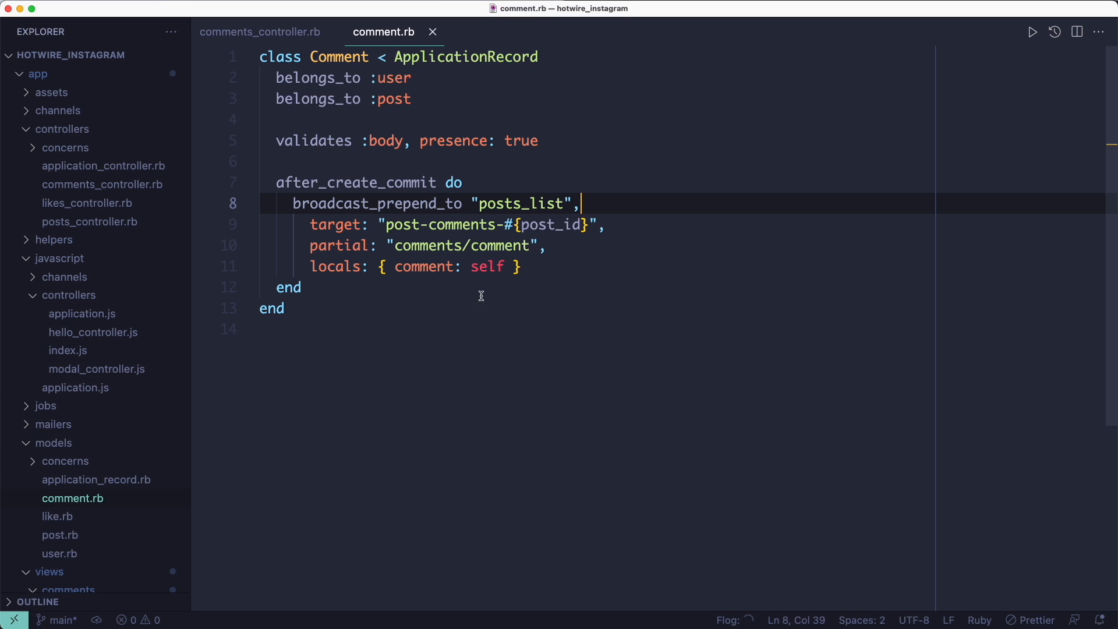